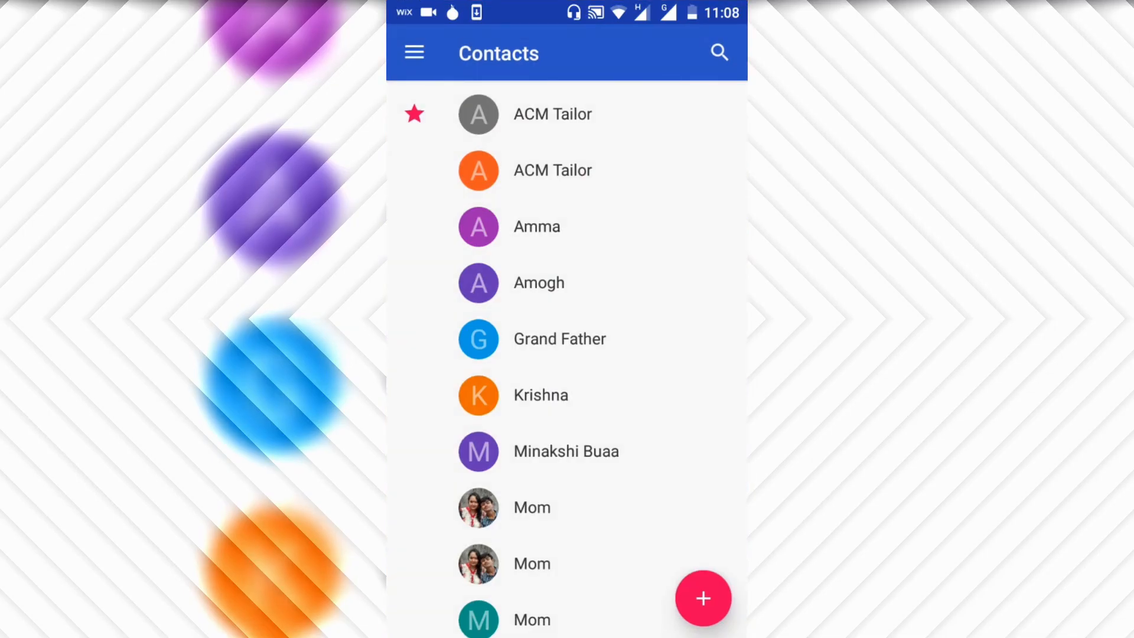
# Reach Settings from the Contacts navigation drawer by scrolling its label list.
pyautogui.click(413, 52)
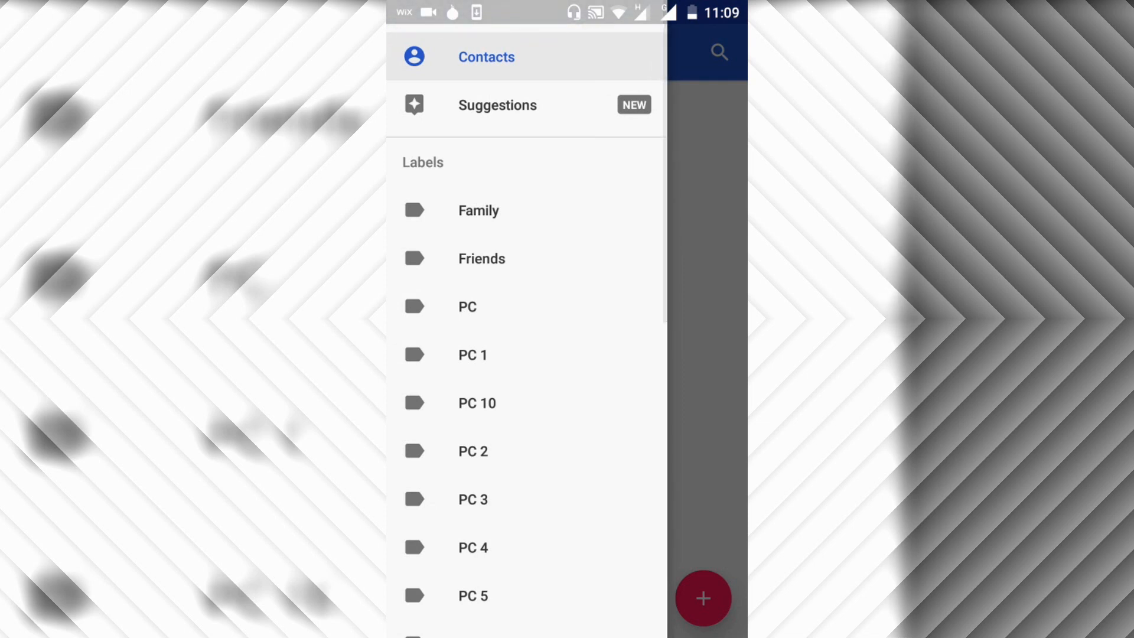
pyautogui.scroll(-3)
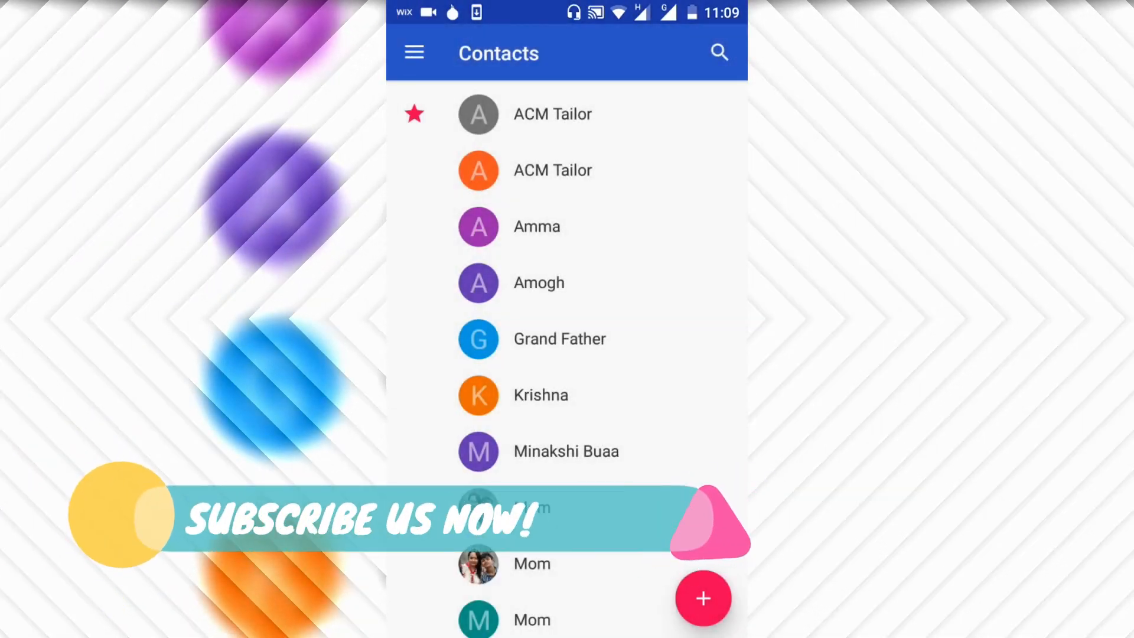
pyautogui.click(414, 52)
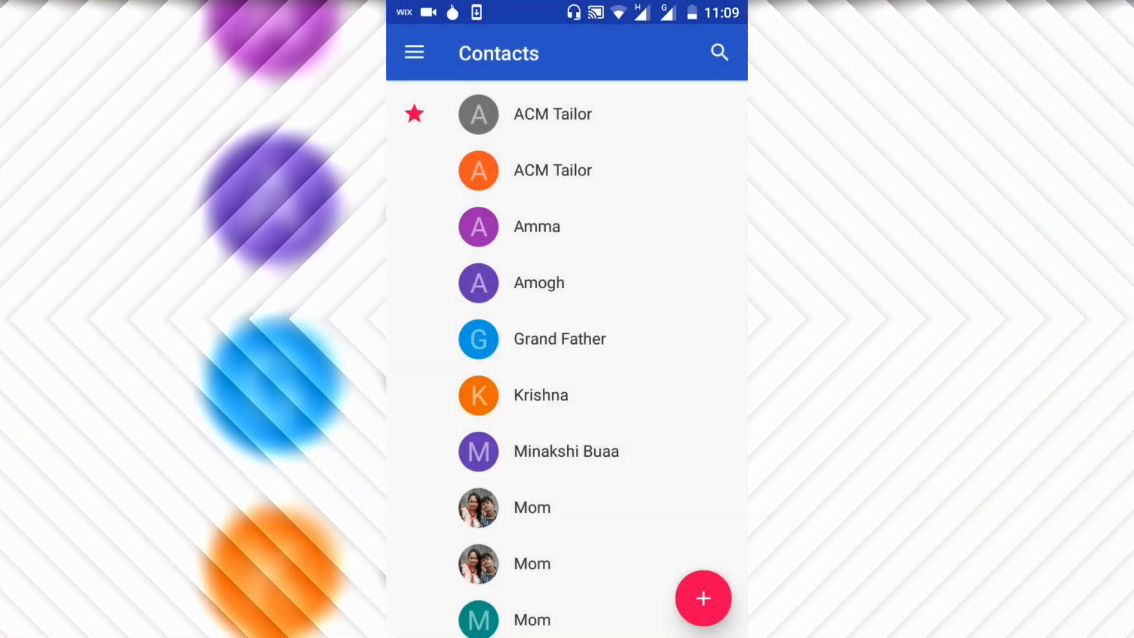
pyautogui.click(413, 52)
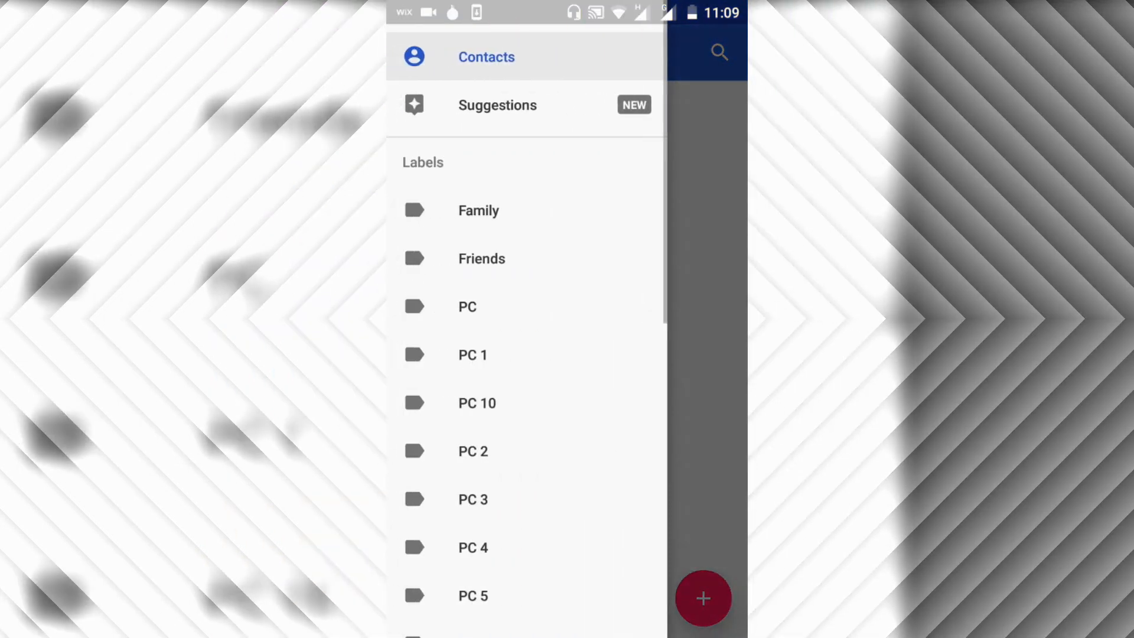
pyautogui.scroll(-3)
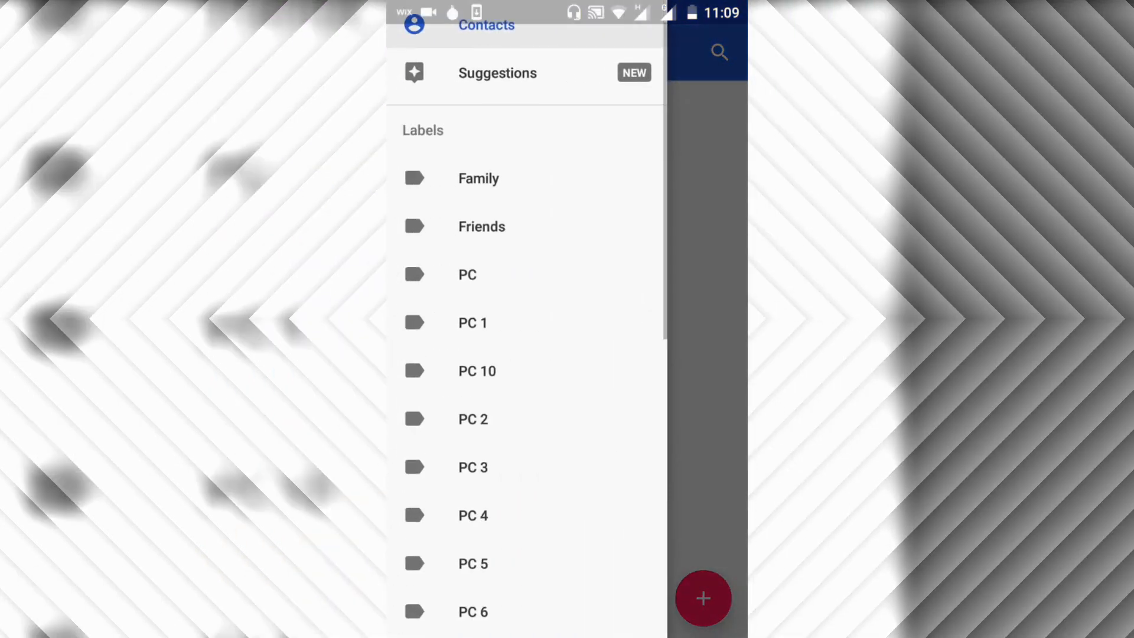
pyautogui.scroll(-3)
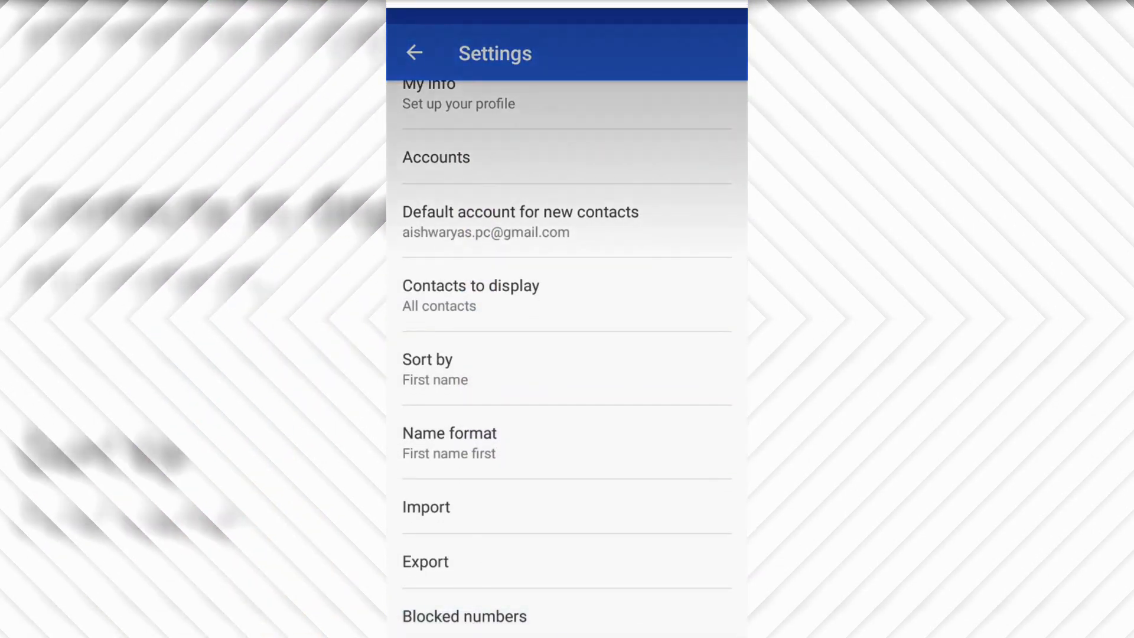
# Export all contacts to a .vcf file from the Contacts settings.
pyautogui.click(425, 561)
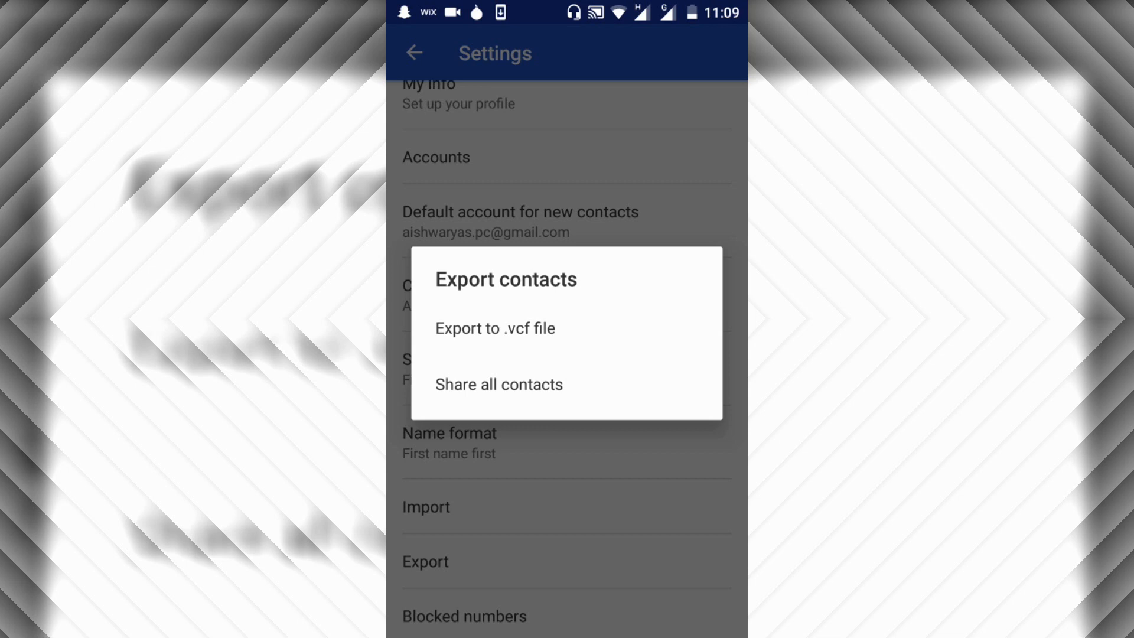
pyautogui.click(495, 327)
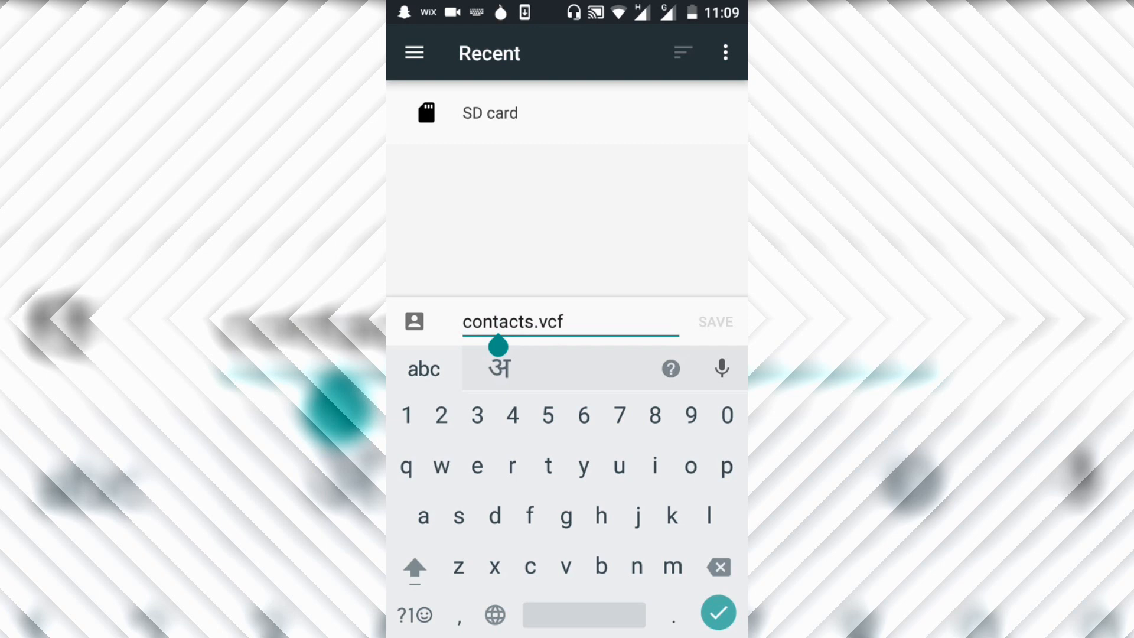
# Correct the export file name to contacts.vcf in the save picker.
pyautogui.click(717, 611)
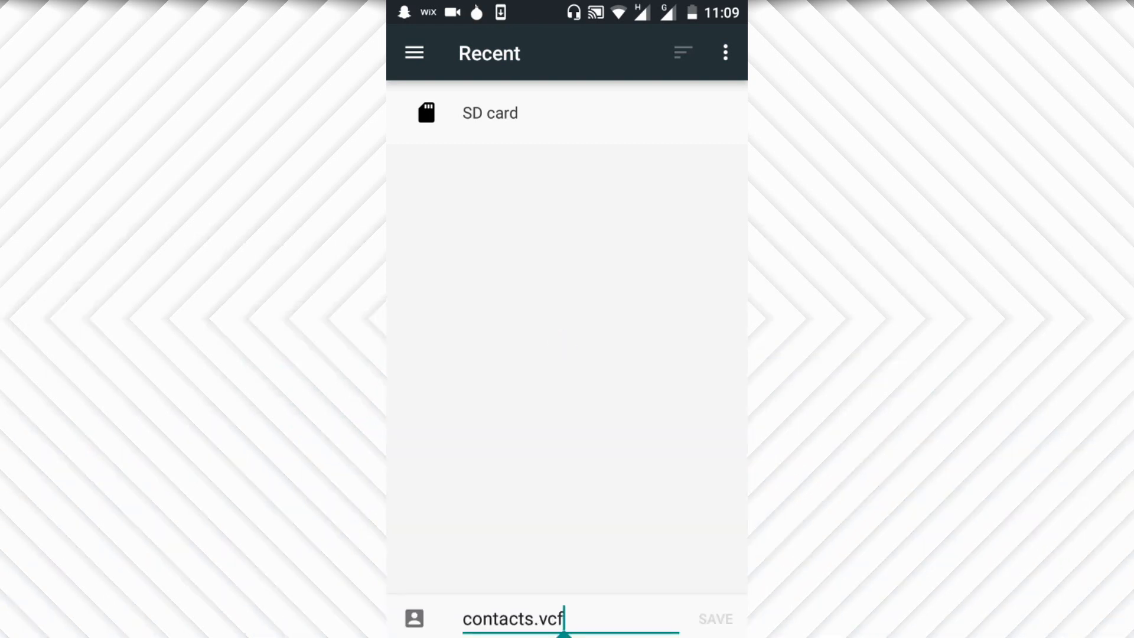
pyautogui.click(514, 618)
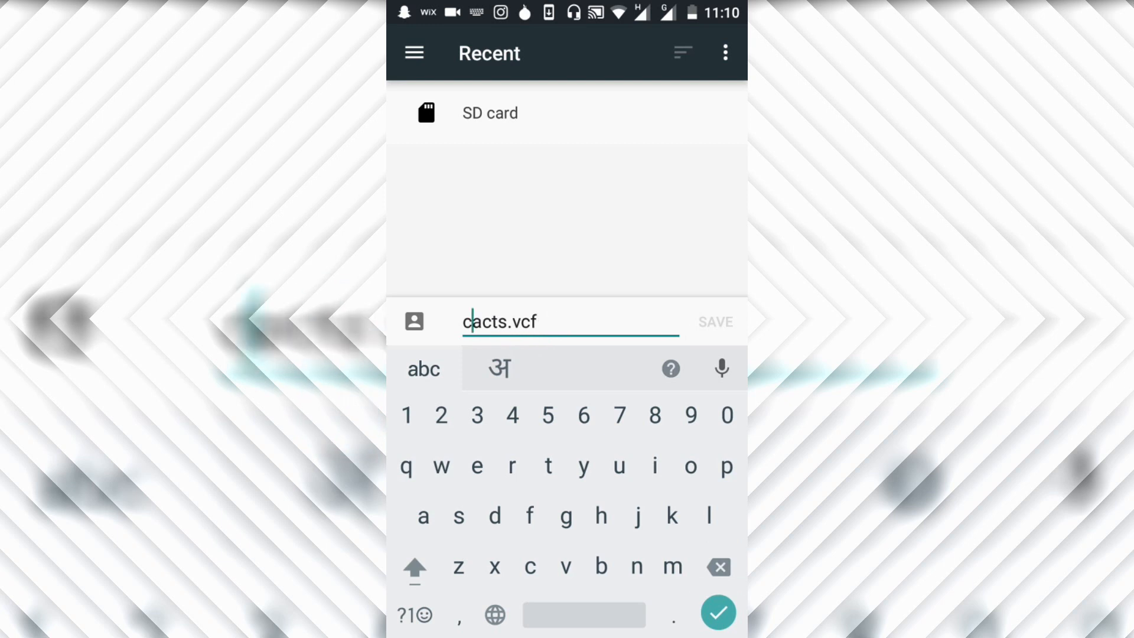
pyautogui.write('on')
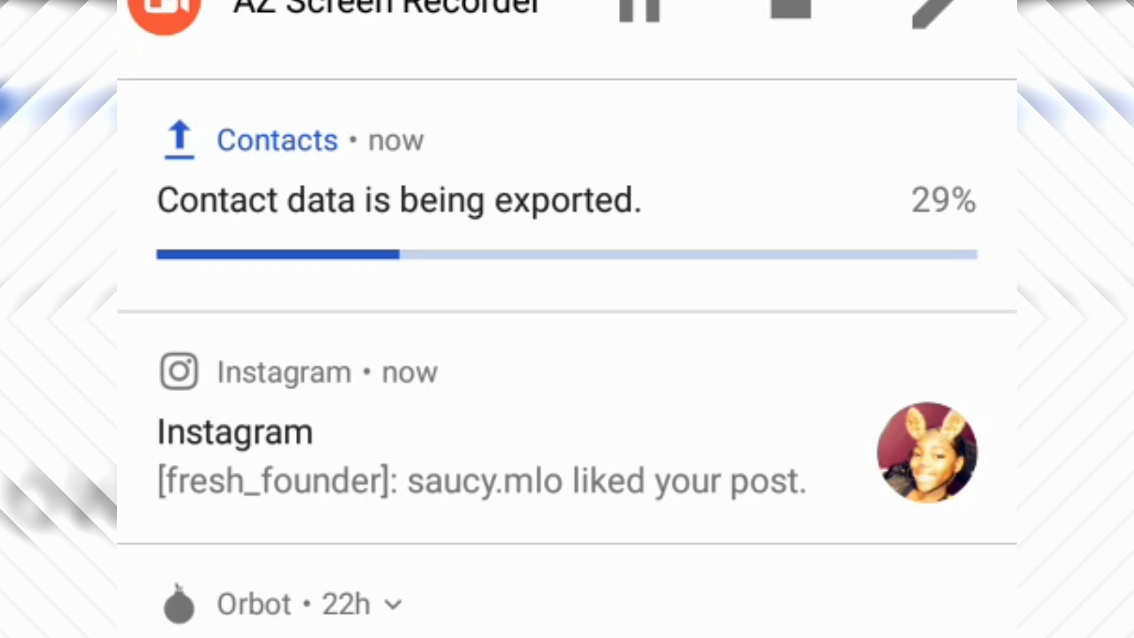
# Pull down the notification shade to see the contact export at 29%.
pyautogui.scroll(-3)
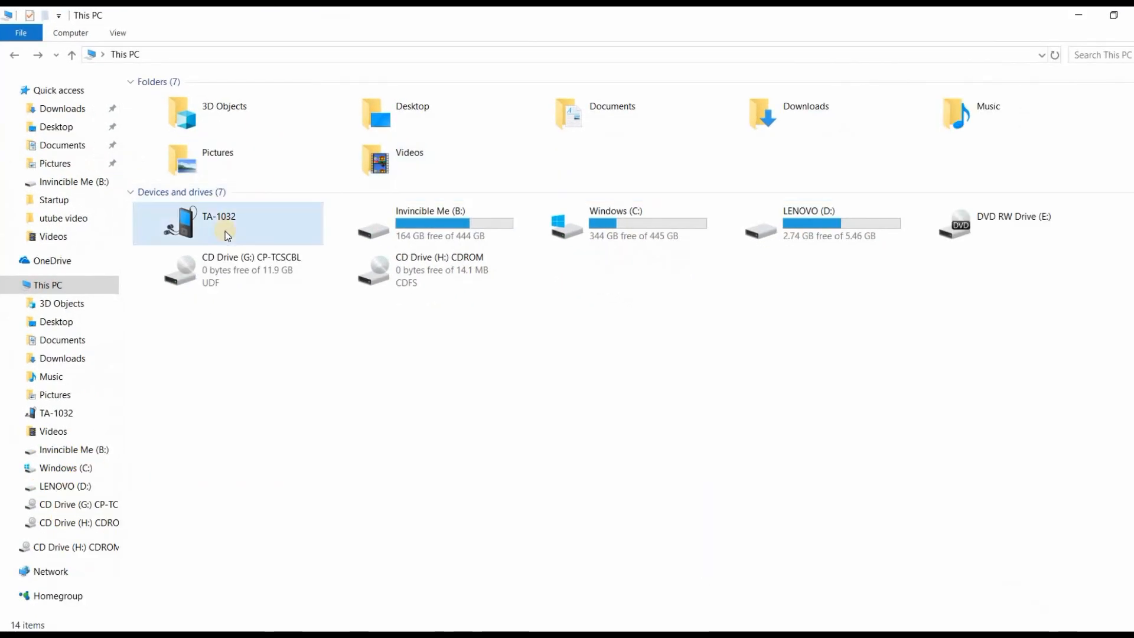
# Browse the phone TA-1032's SD card in File Explorer and bring up actions for contacts.vcf.
pyautogui.click(217, 221)
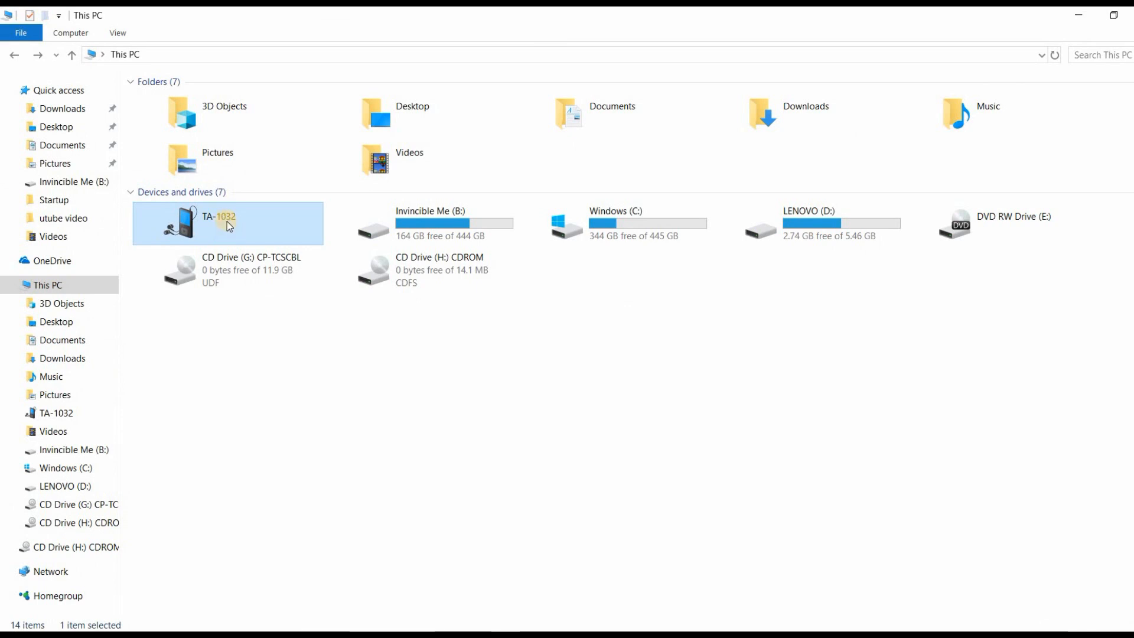
pyautogui.doubleClick(227, 223)
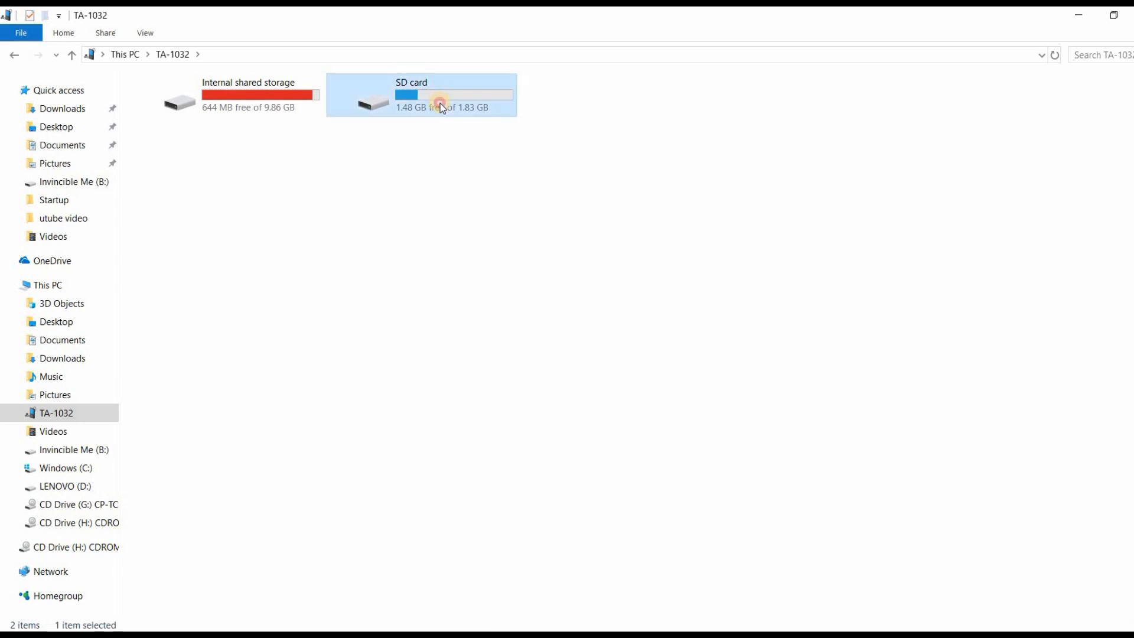
pyautogui.doubleClick(440, 108)
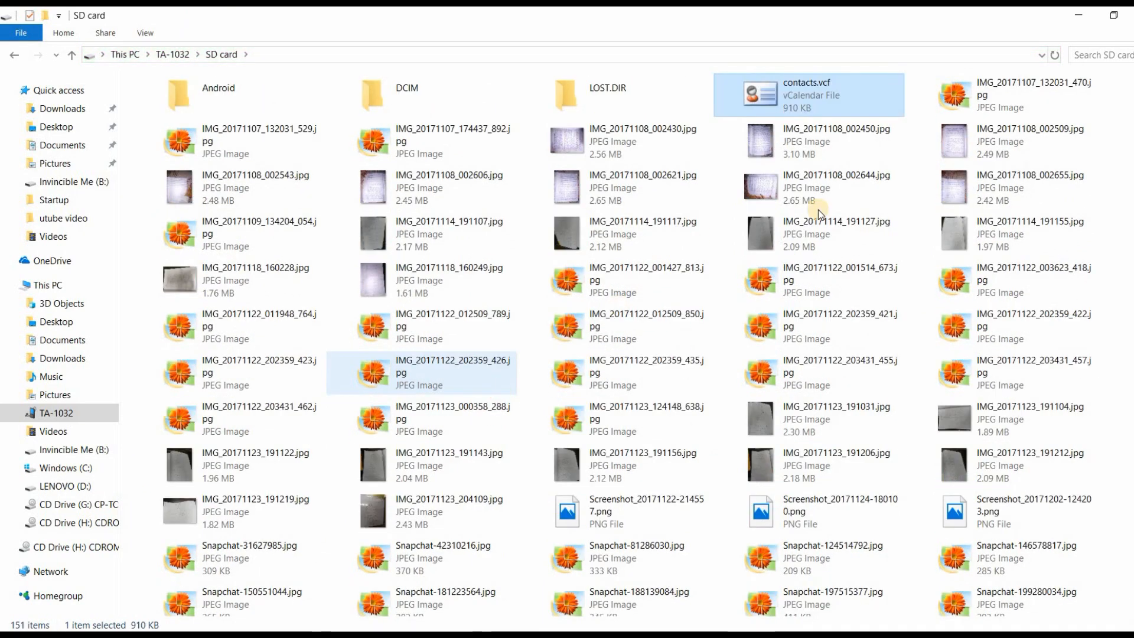
pyautogui.rightClick(795, 94)
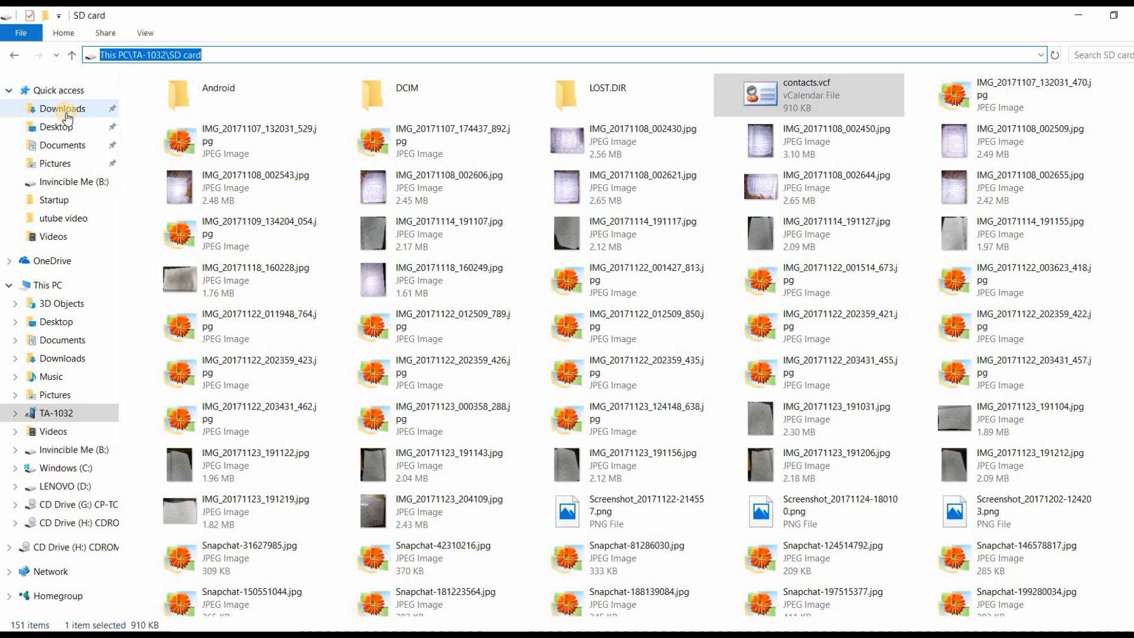
pyautogui.click(63, 108)
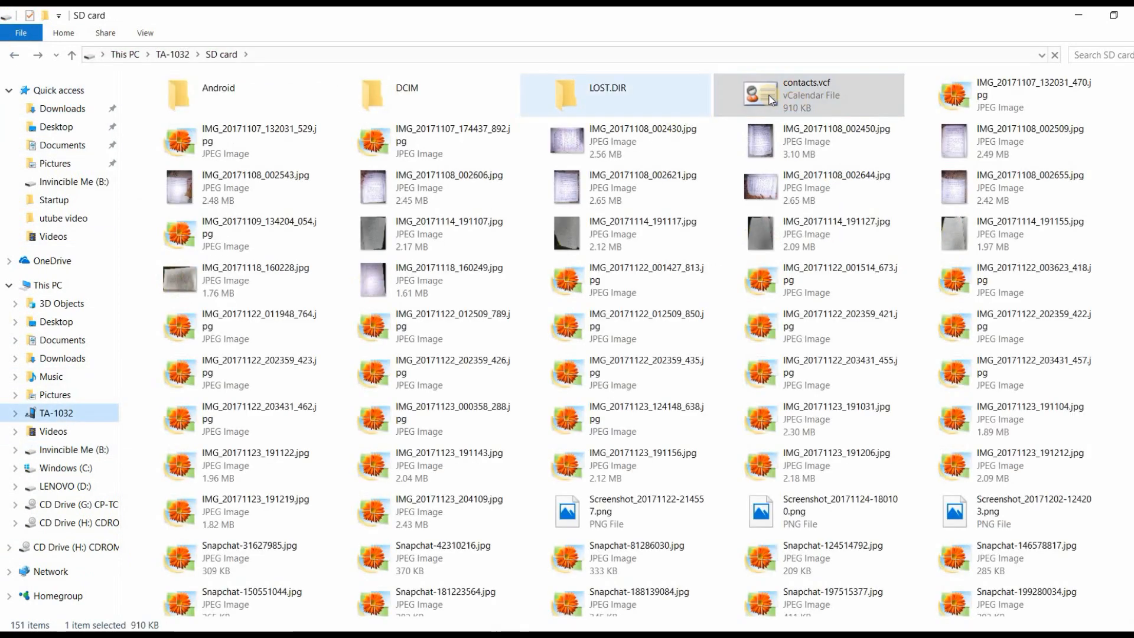
pyautogui.rightClick(795, 94)
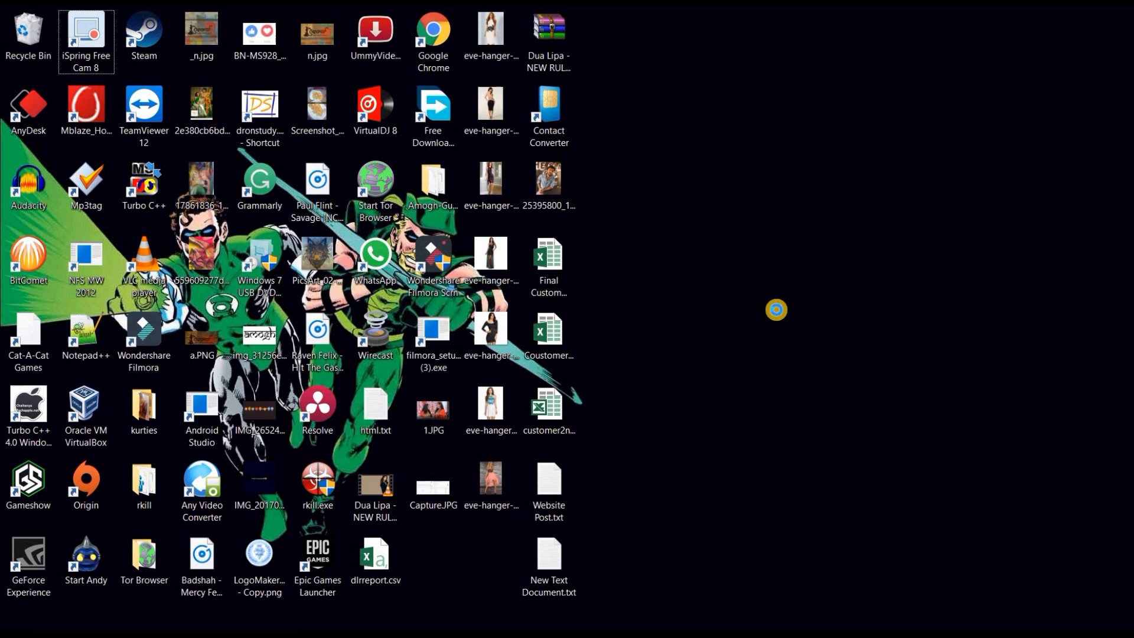
pyautogui.rightClick(780, 312)
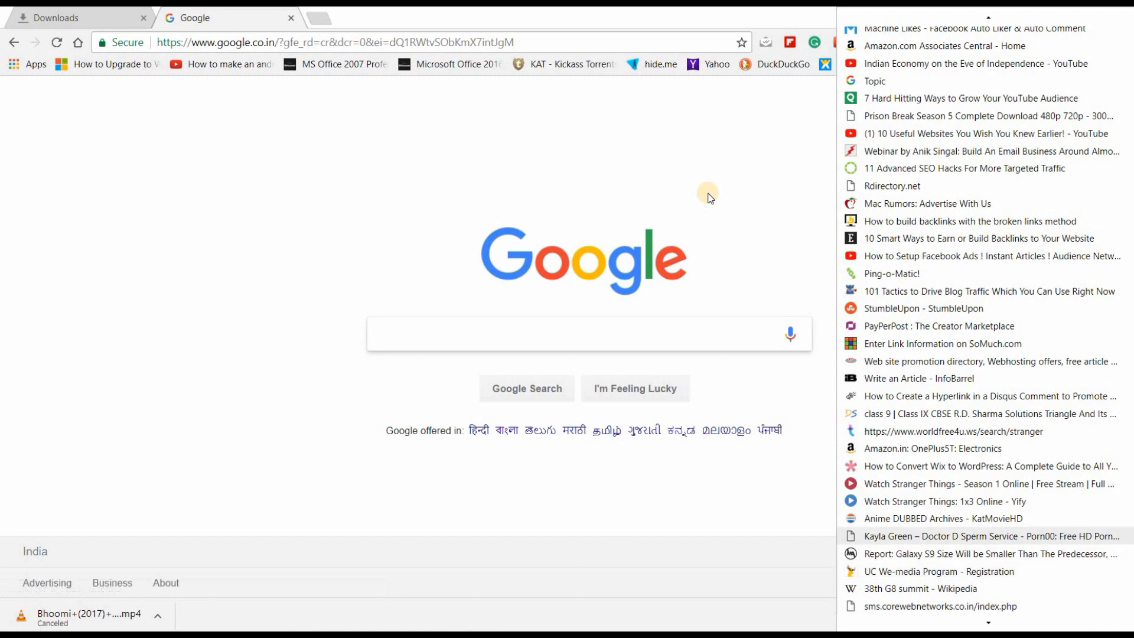
pyautogui.moveTo(770, 293)
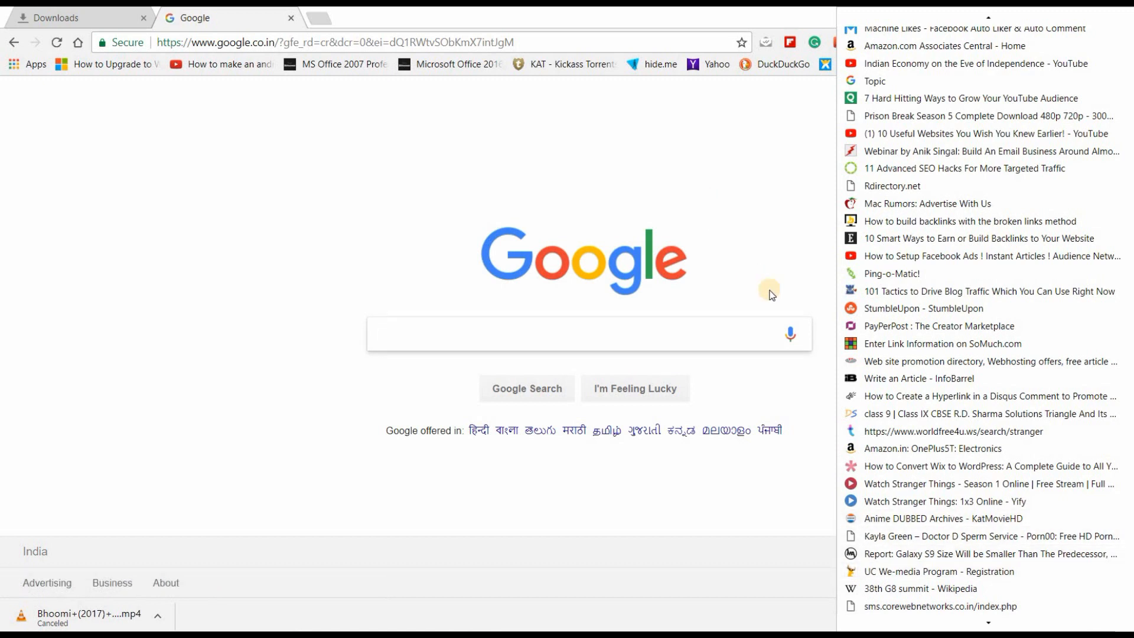
# Search Google for 'vcf converter to excel' from the typed '.vcf converter' query.
pyautogui.click(586, 333)
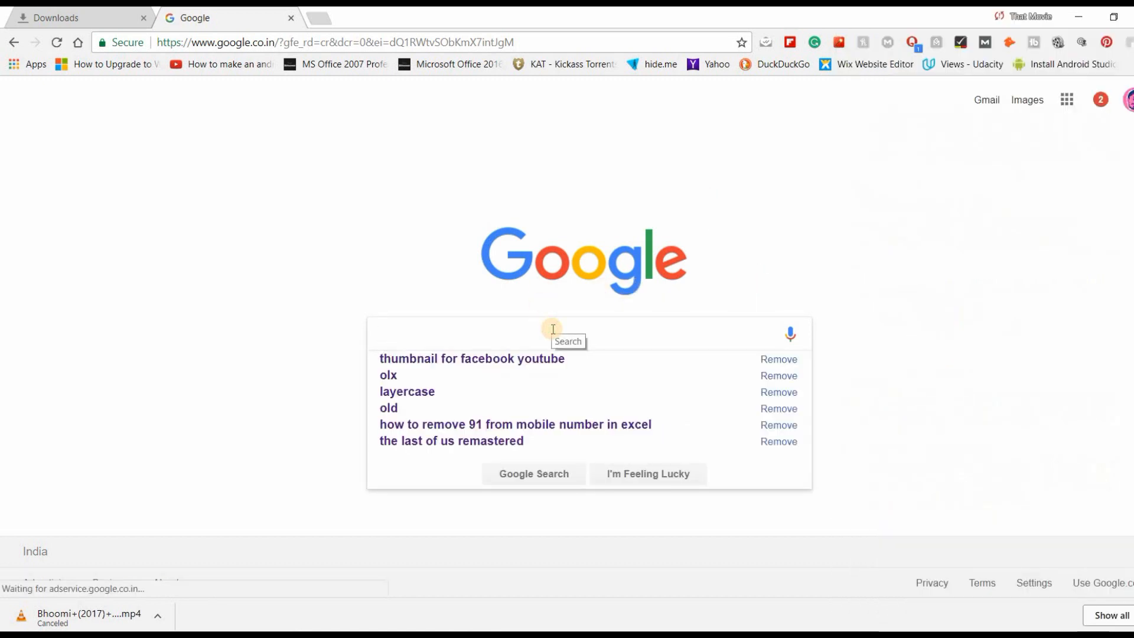
pyautogui.write('.vfc v')
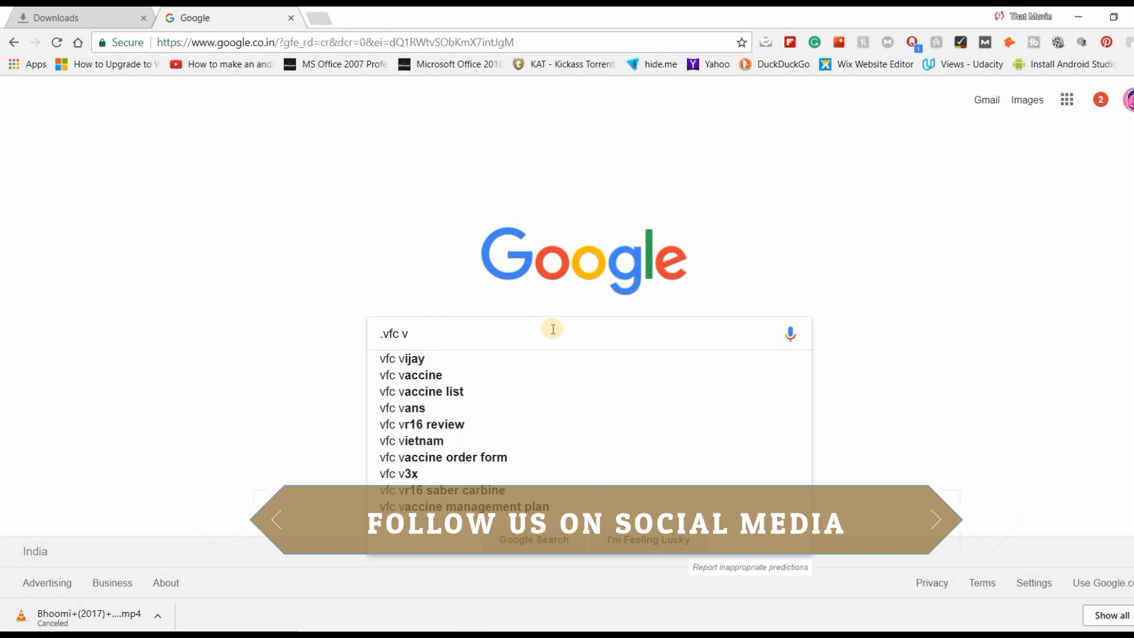
pyautogui.write('onverter')
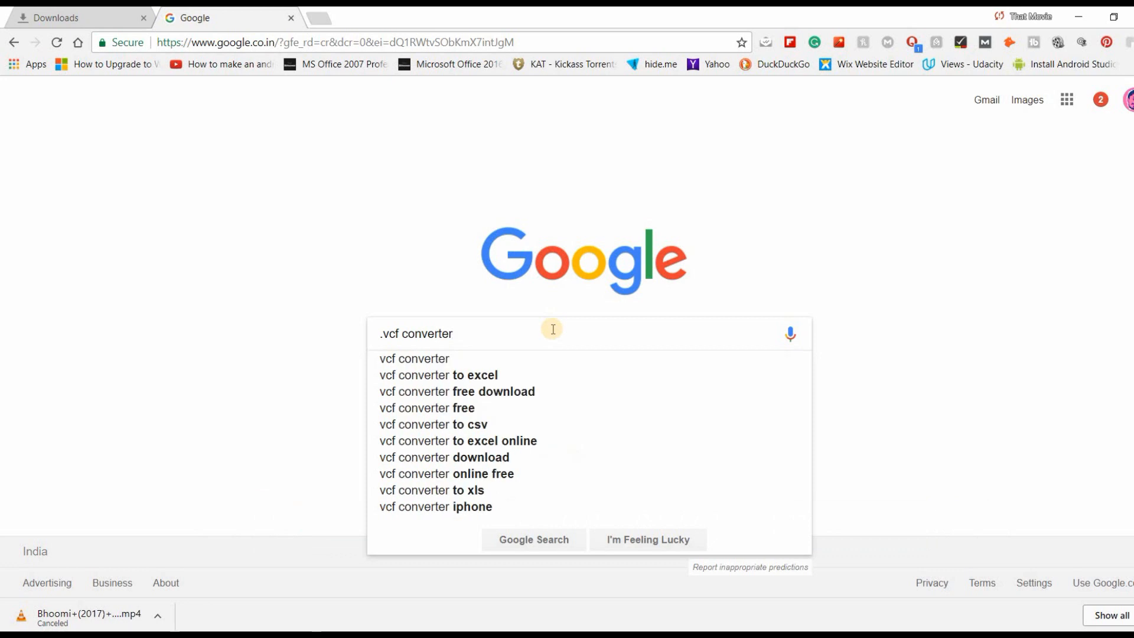
pyautogui.click(437, 375)
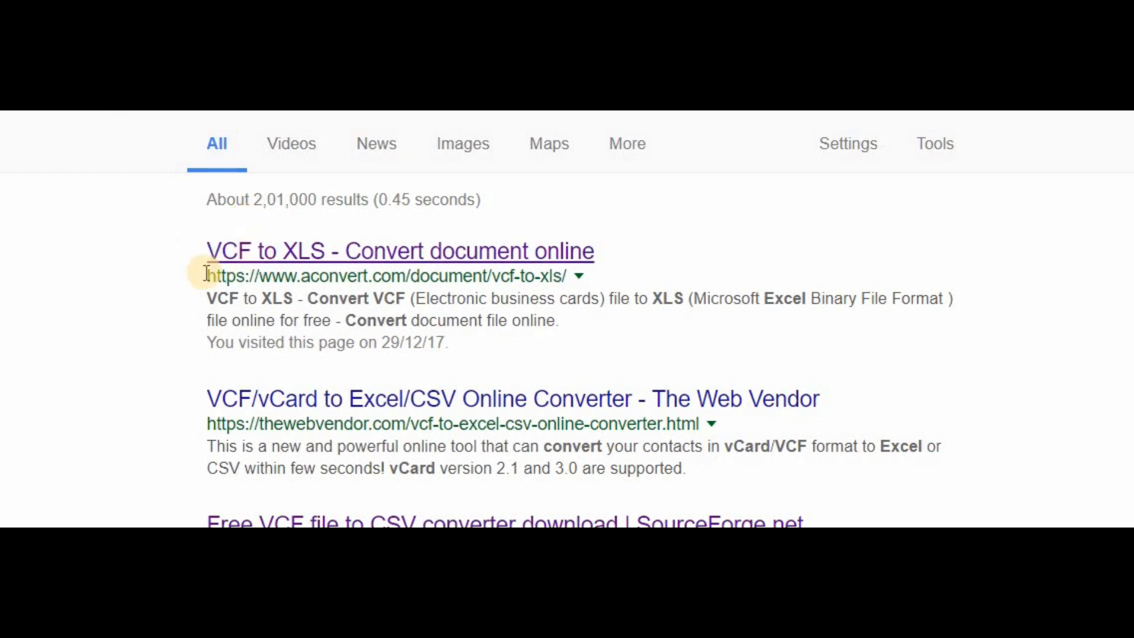
# Open the aconvert 'VCF to XLS - Convert document online' result.
pyautogui.click(400, 251)
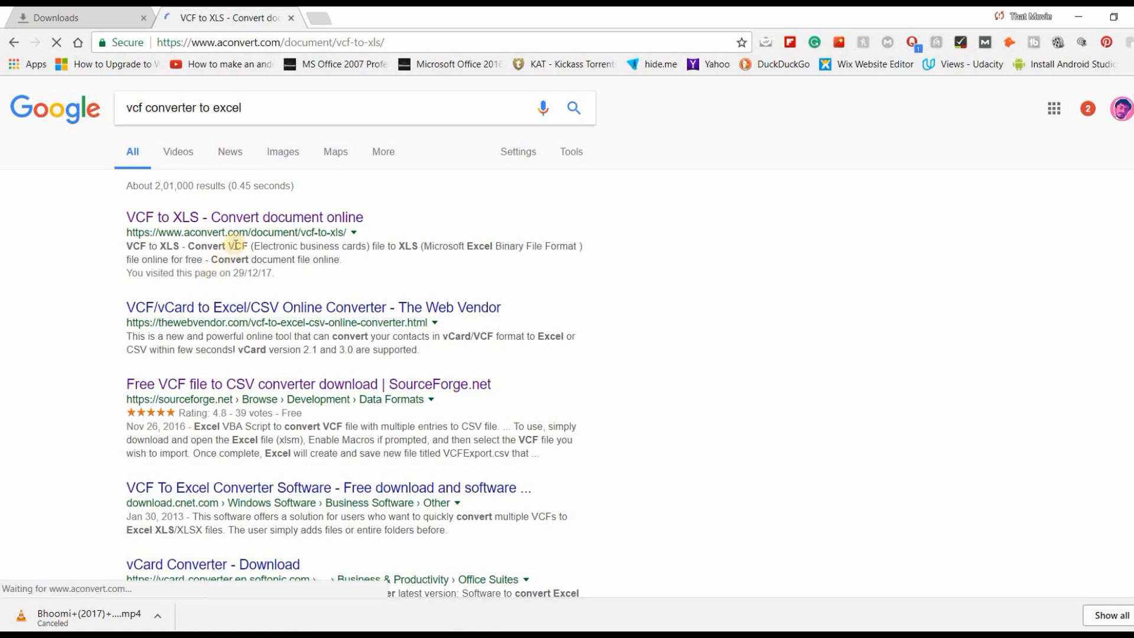
pyautogui.click(244, 217)
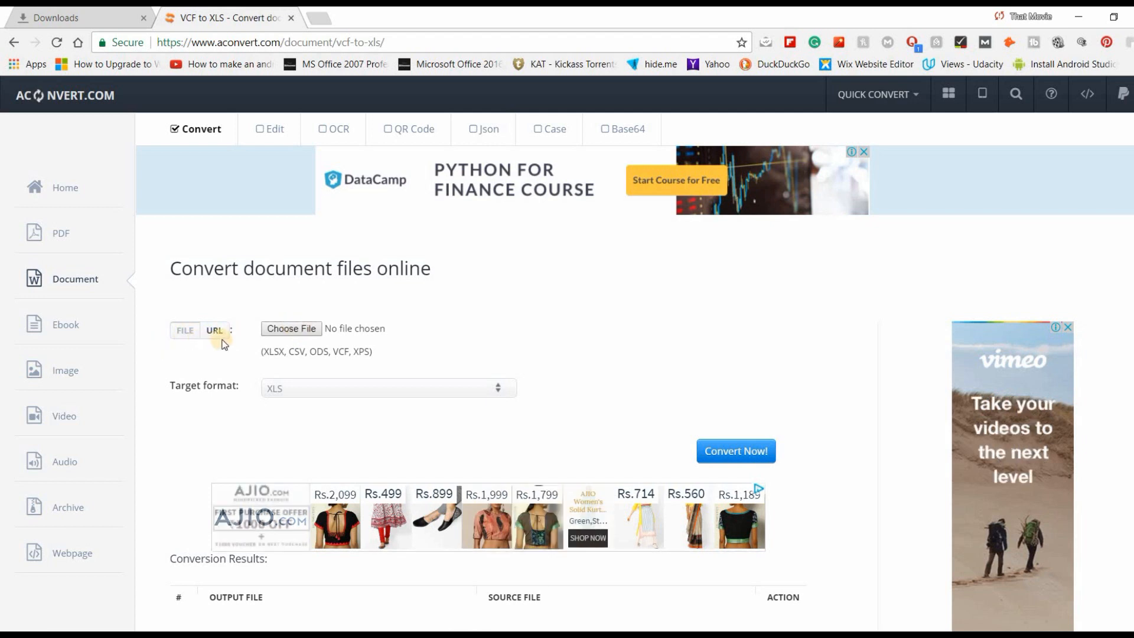
# Choose contacts.vcf from the Desktop as the local source file to convert.
pyautogui.click(214, 330)
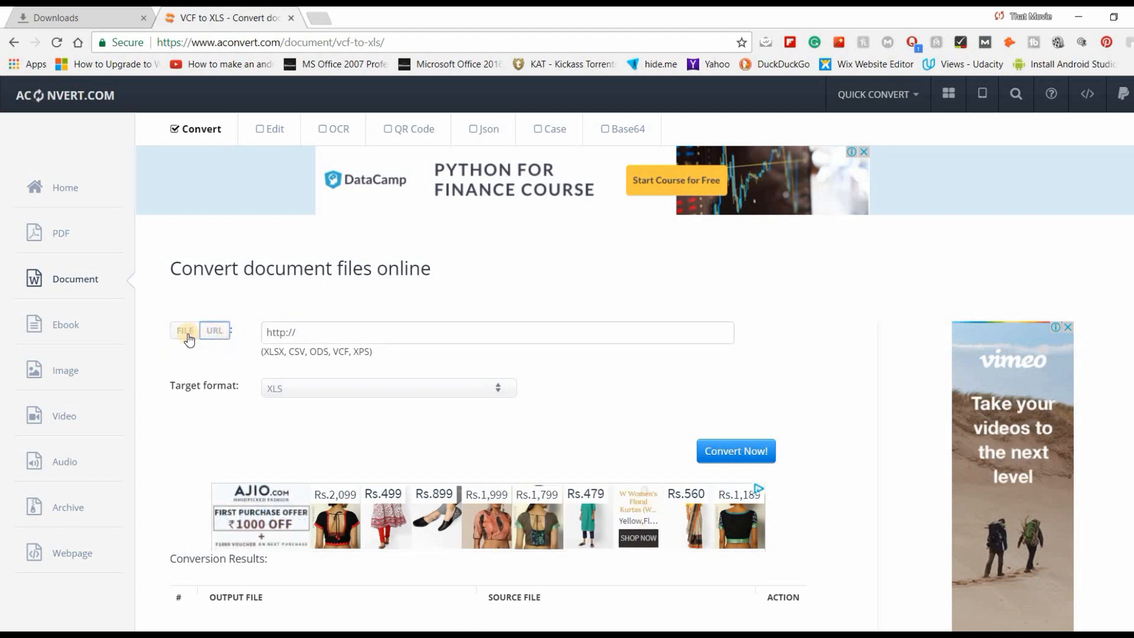
pyautogui.click(185, 331)
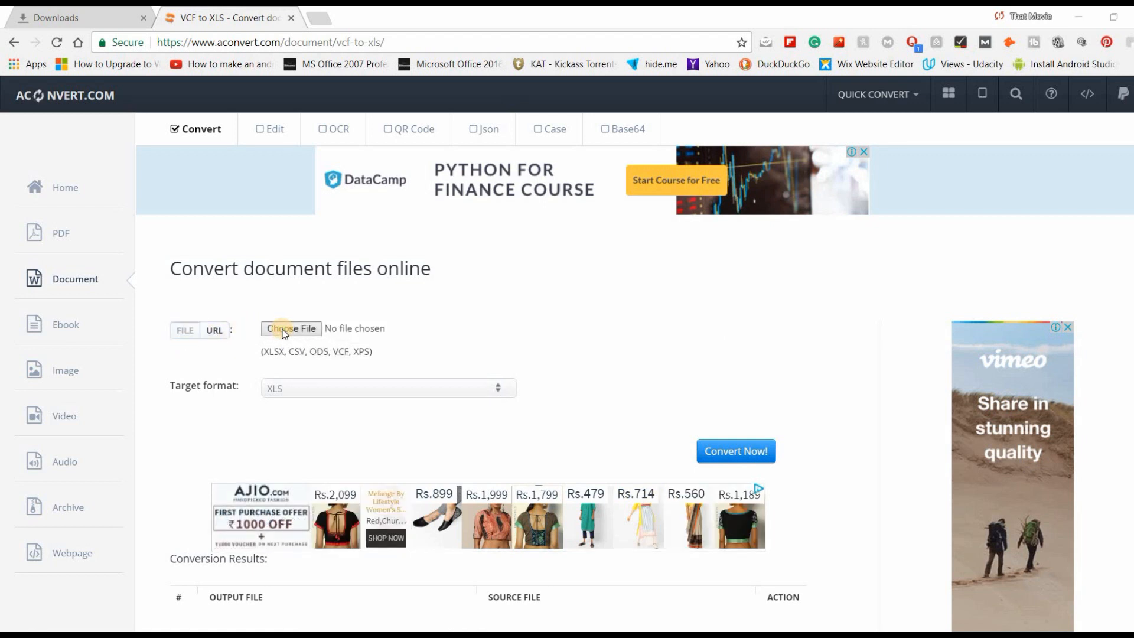
pyautogui.click(291, 328)
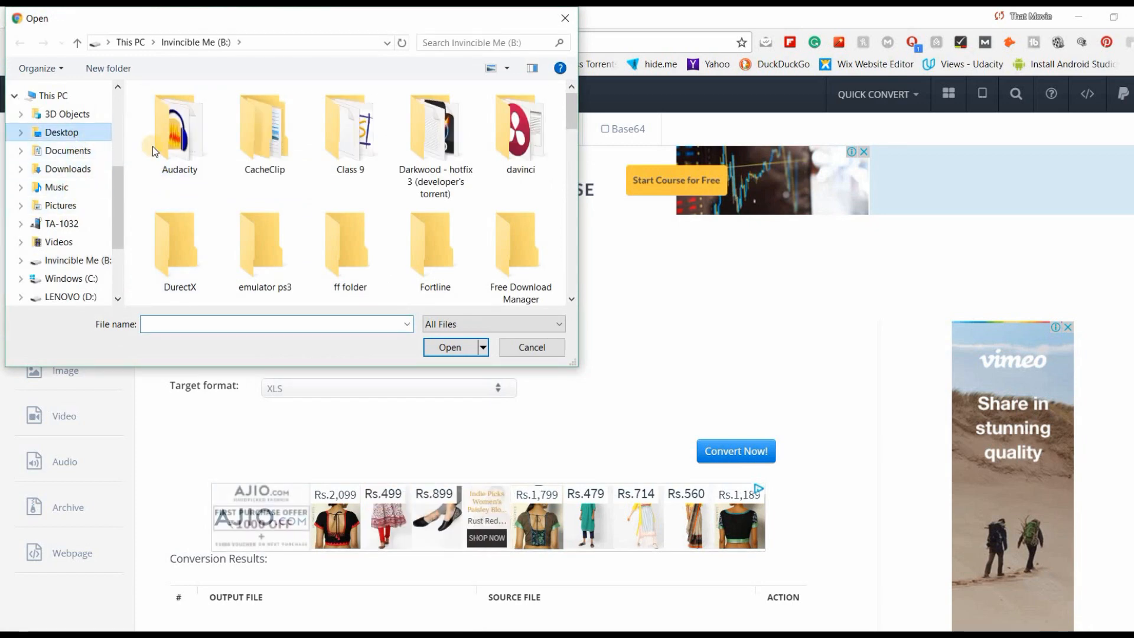
pyautogui.click(61, 132)
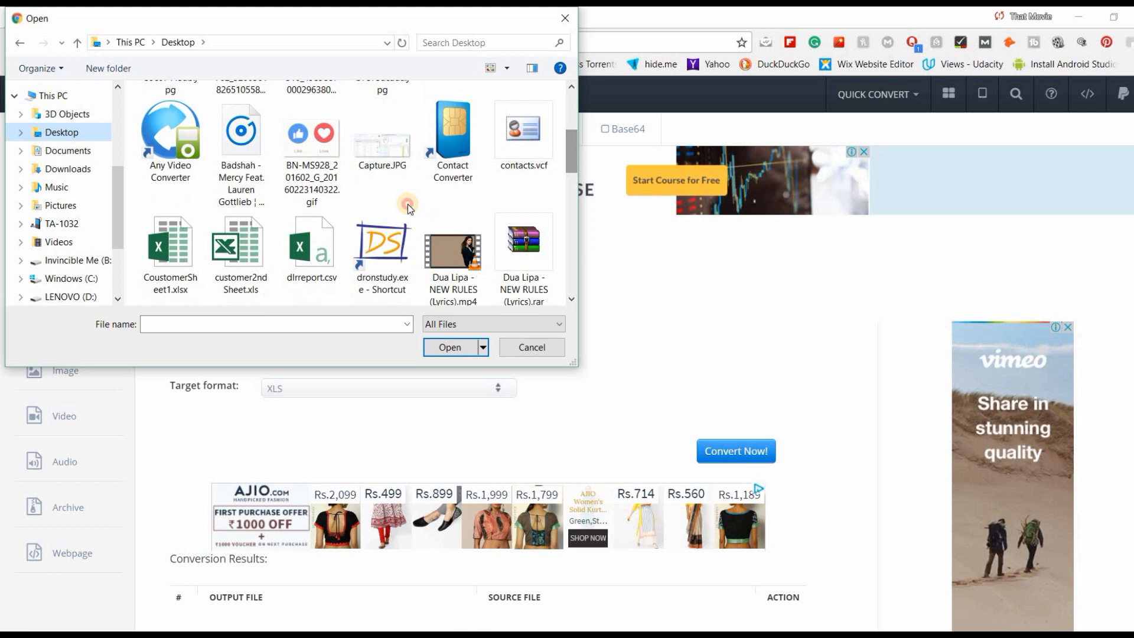
pyautogui.click(382, 130)
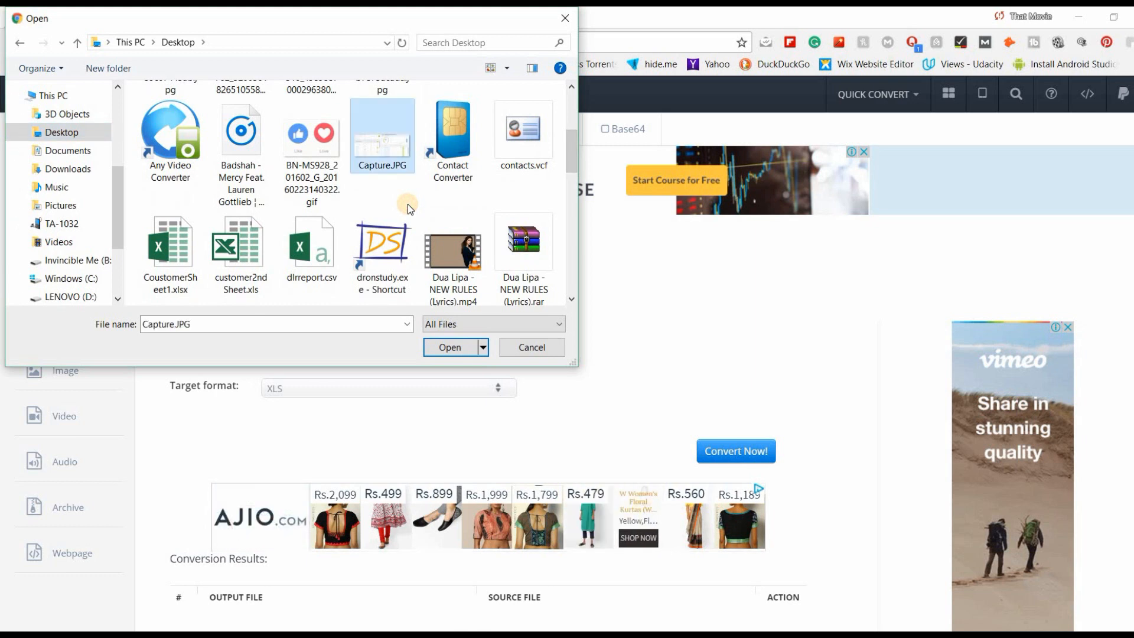
pyautogui.click(523, 134)
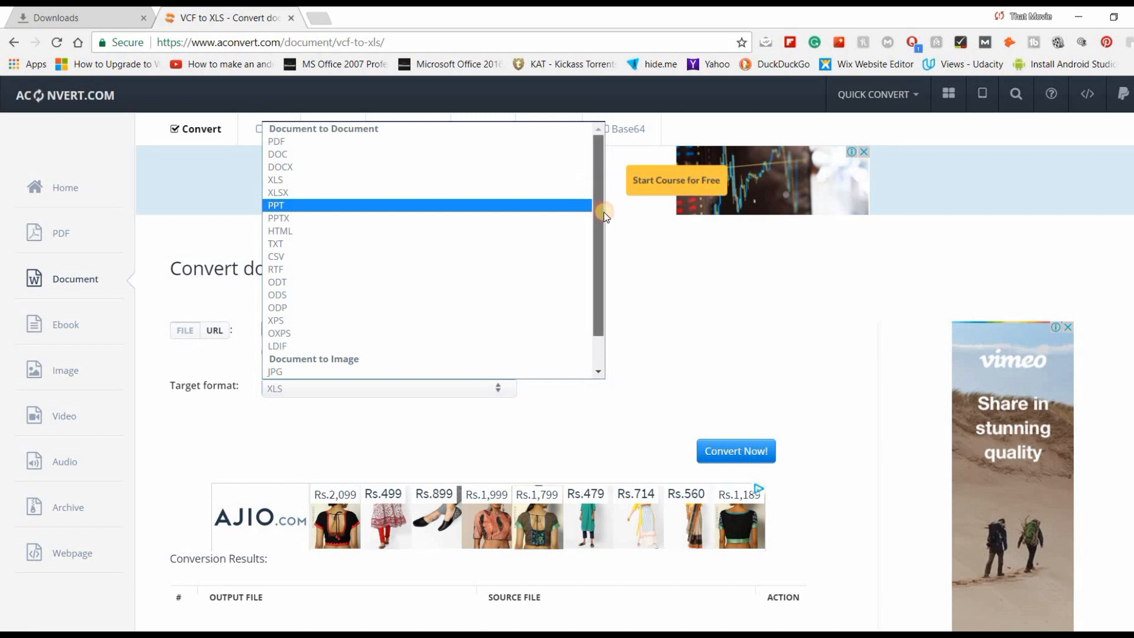
pyautogui.moveTo(600, 204)
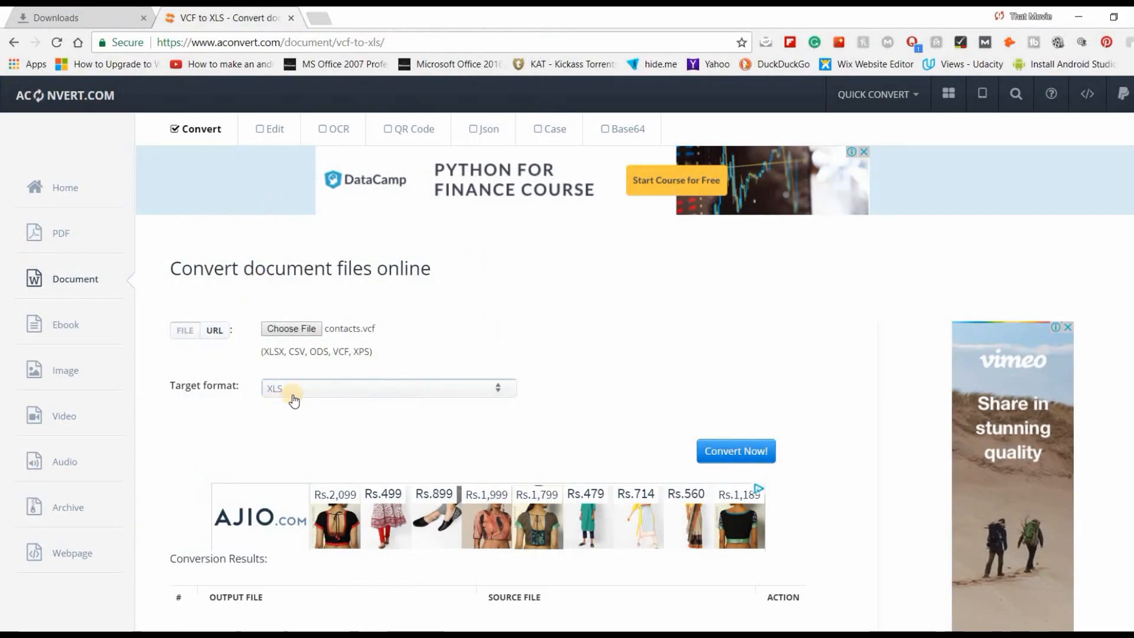
# Start converting contacts.vcf to XLS with Convert Now!
pyautogui.click(734, 450)
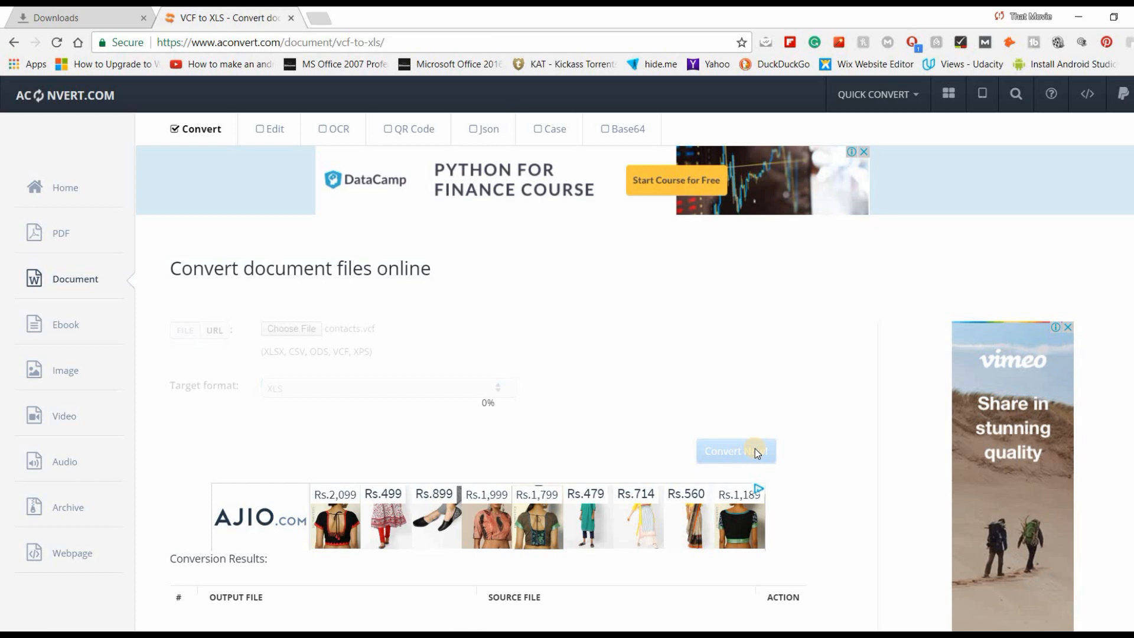
# Wait on the conversion progress of contacts.vcf to XLS.
pyautogui.click(734, 450)
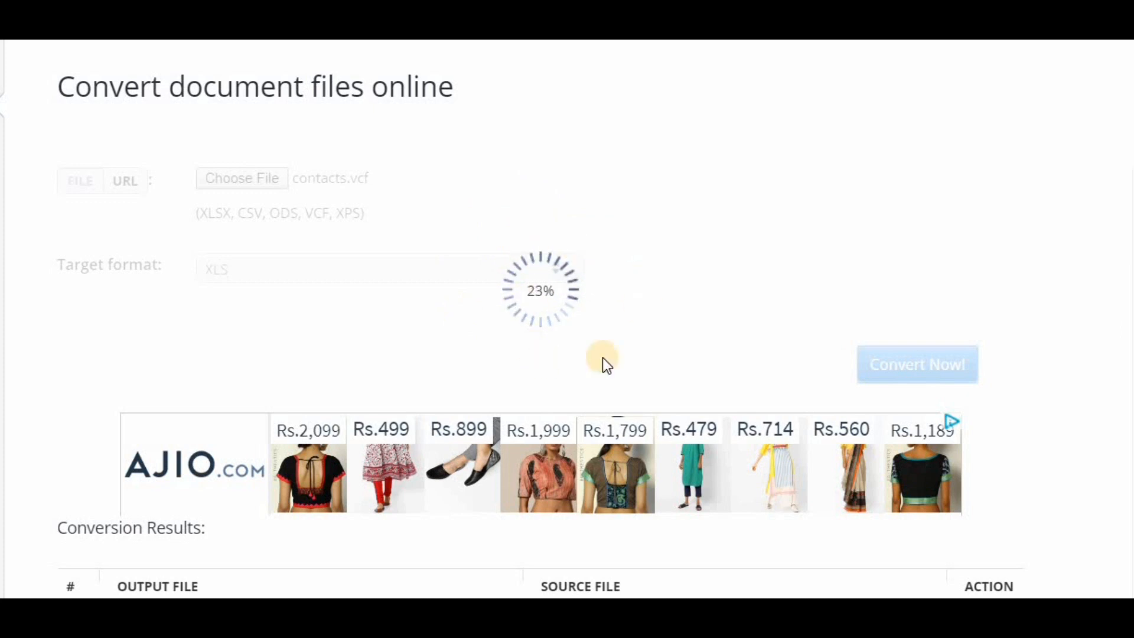
pyautogui.moveTo(515, 181)
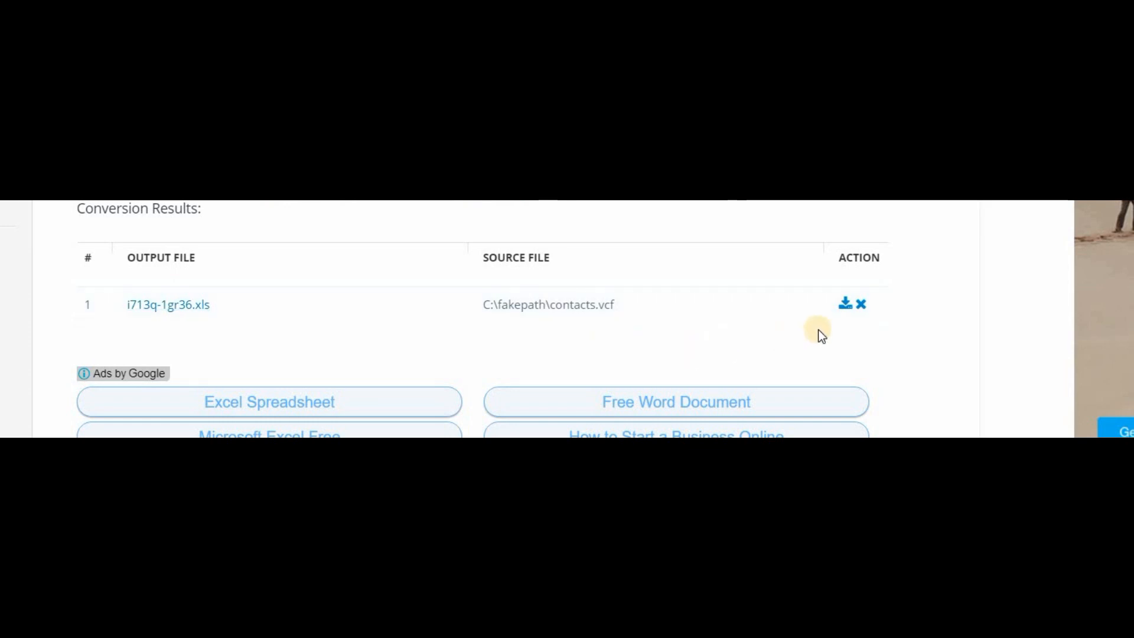
pyautogui.moveTo(843, 304)
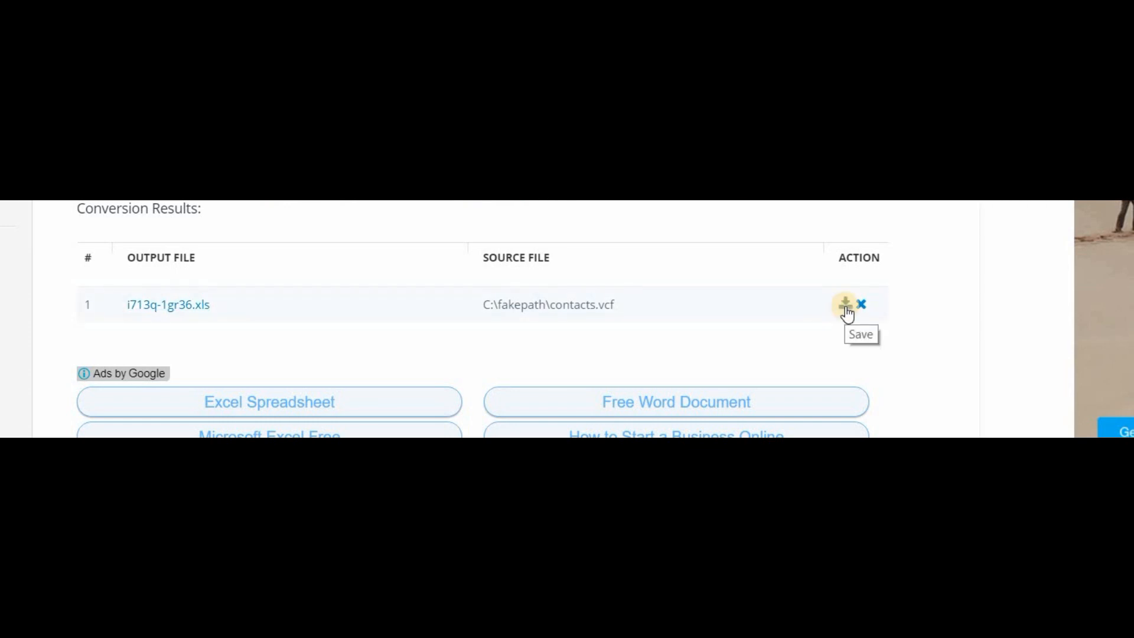
# Bring up the File Information page for i713q-1gr36.xls (0.21 MB) via the Save icon.
pyautogui.click(844, 304)
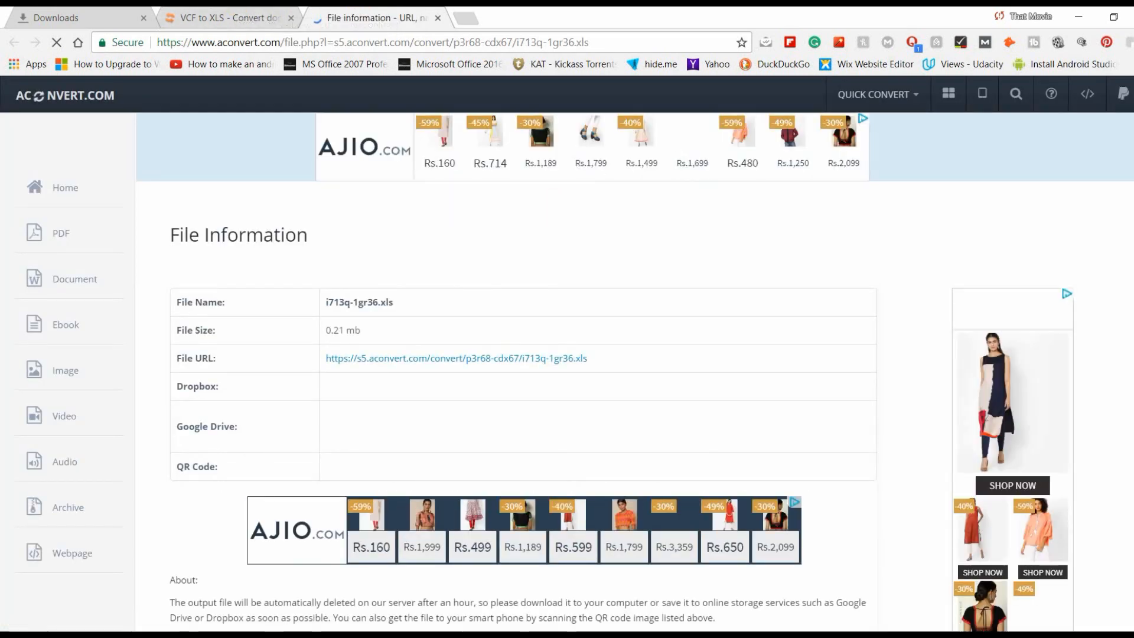
pyautogui.scroll(-3)
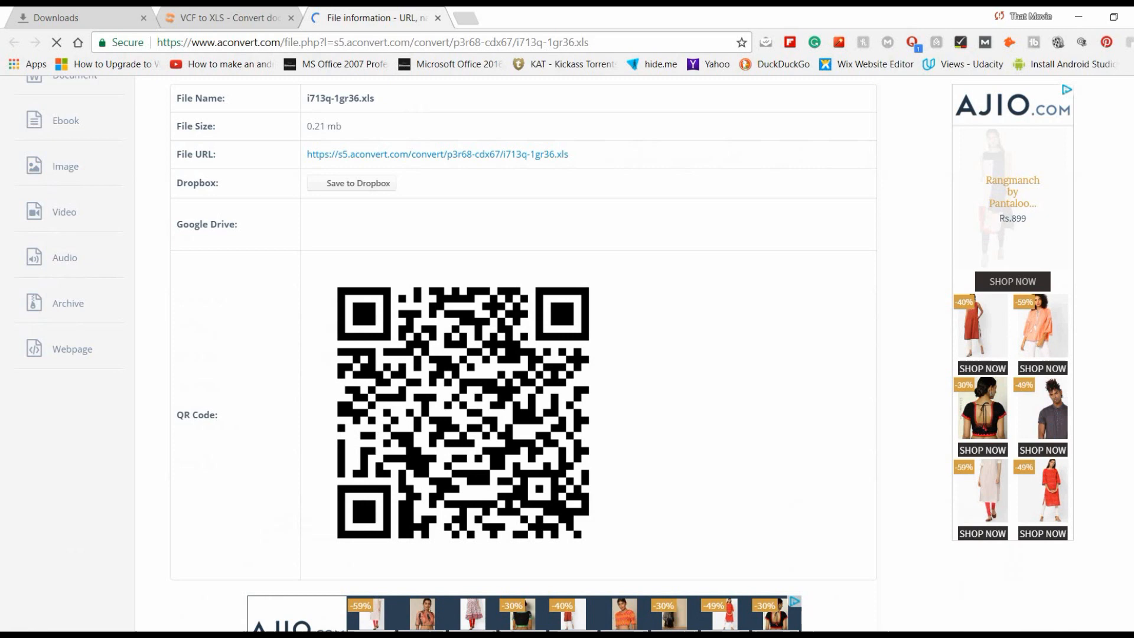
pyautogui.scroll(-3)
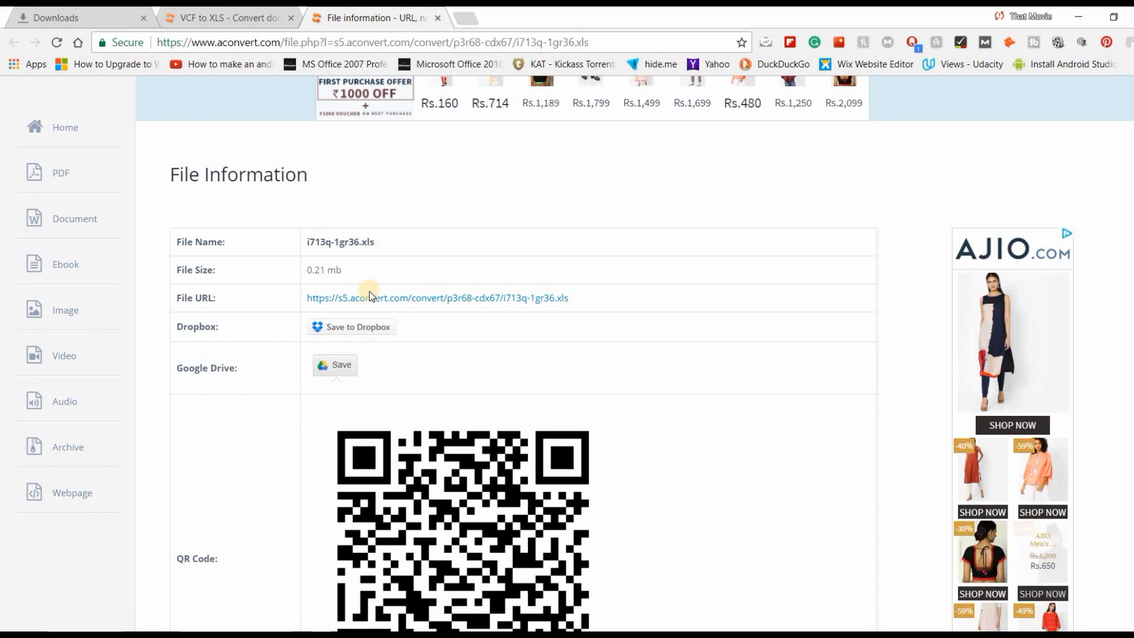
# Download i713q-1gr36.xls from its File URL and launch it from Chrome's download bar.
pyautogui.click(437, 298)
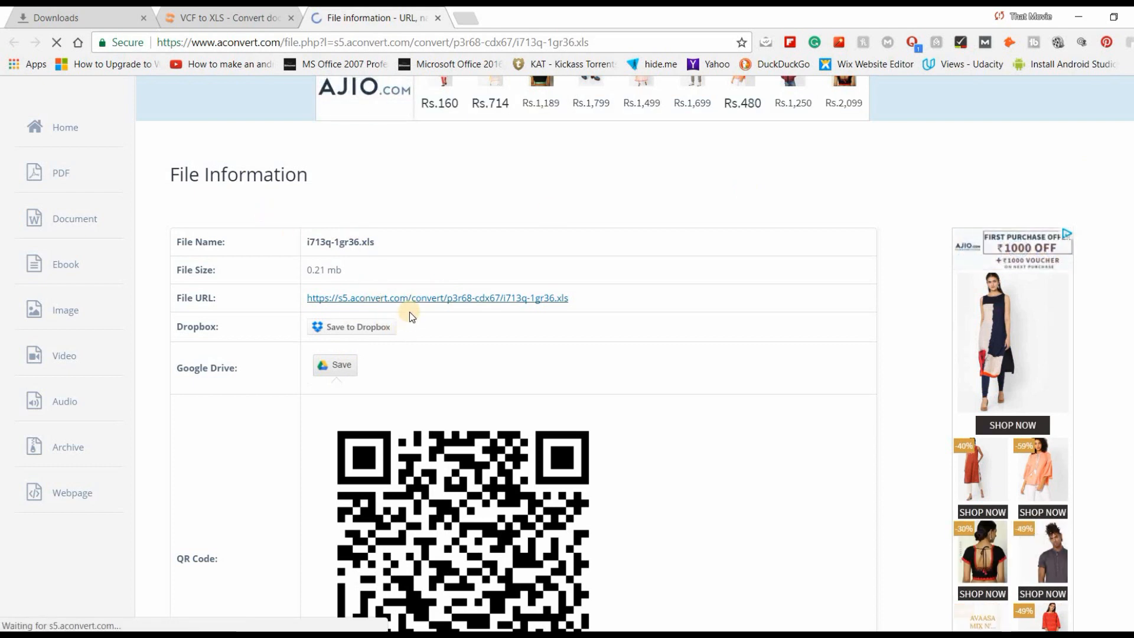
pyautogui.click(437, 297)
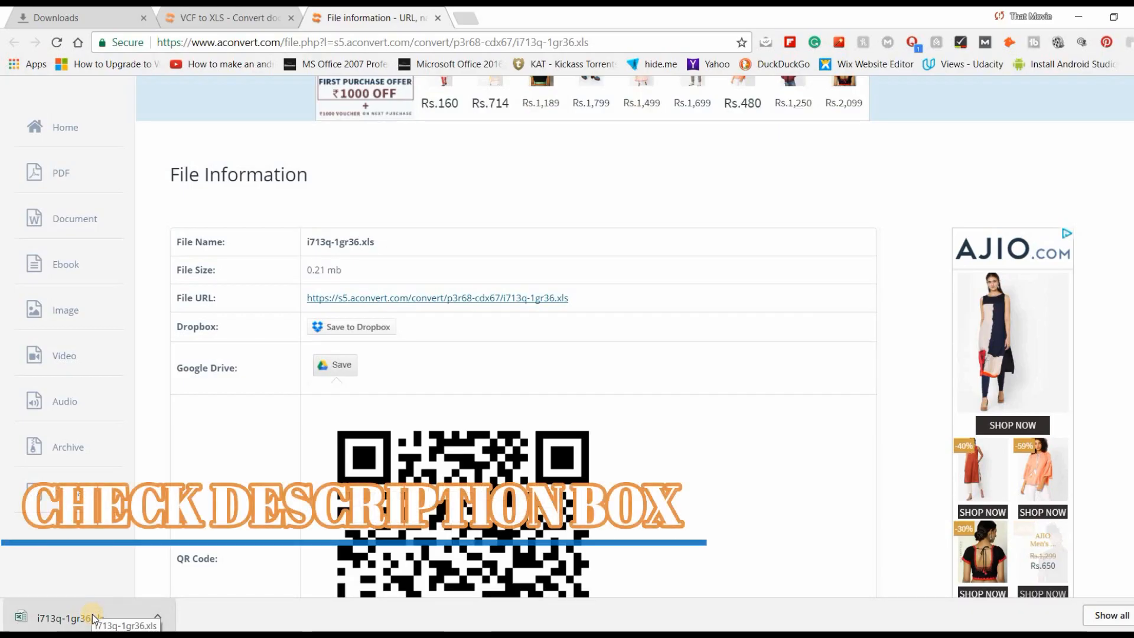
pyautogui.click(62, 618)
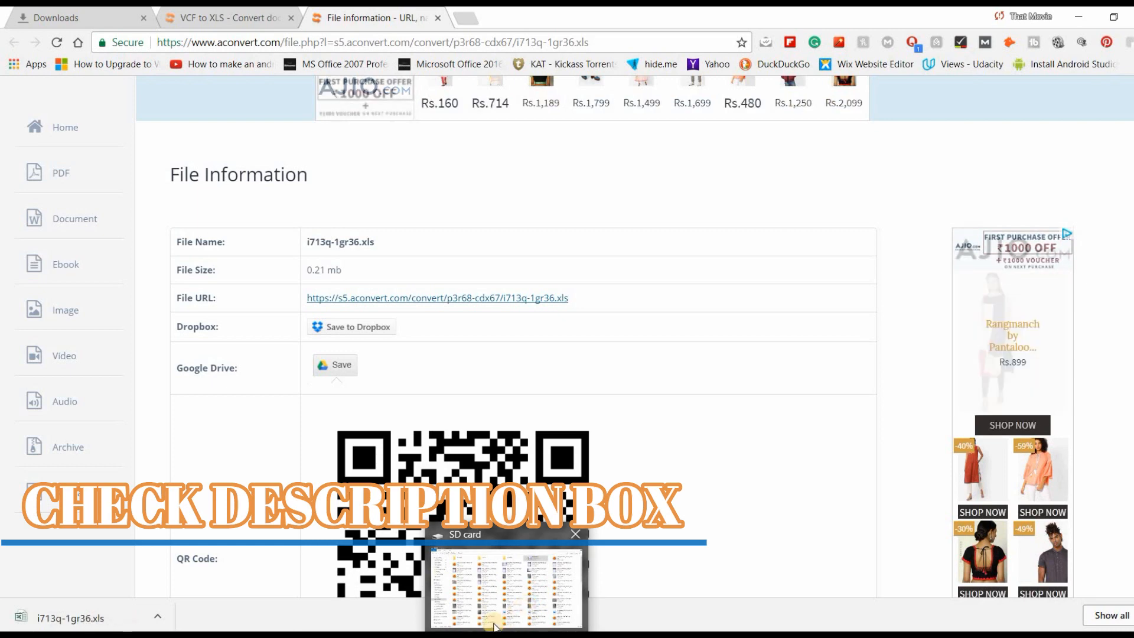
pyautogui.click(575, 533)
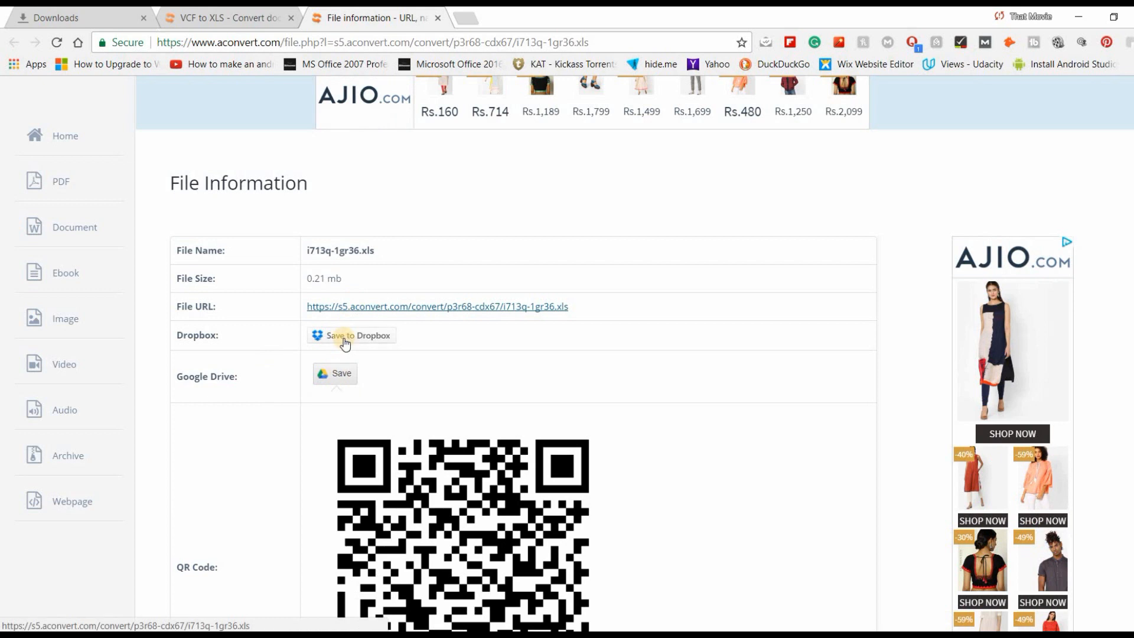
pyautogui.moveTo(394, 273)
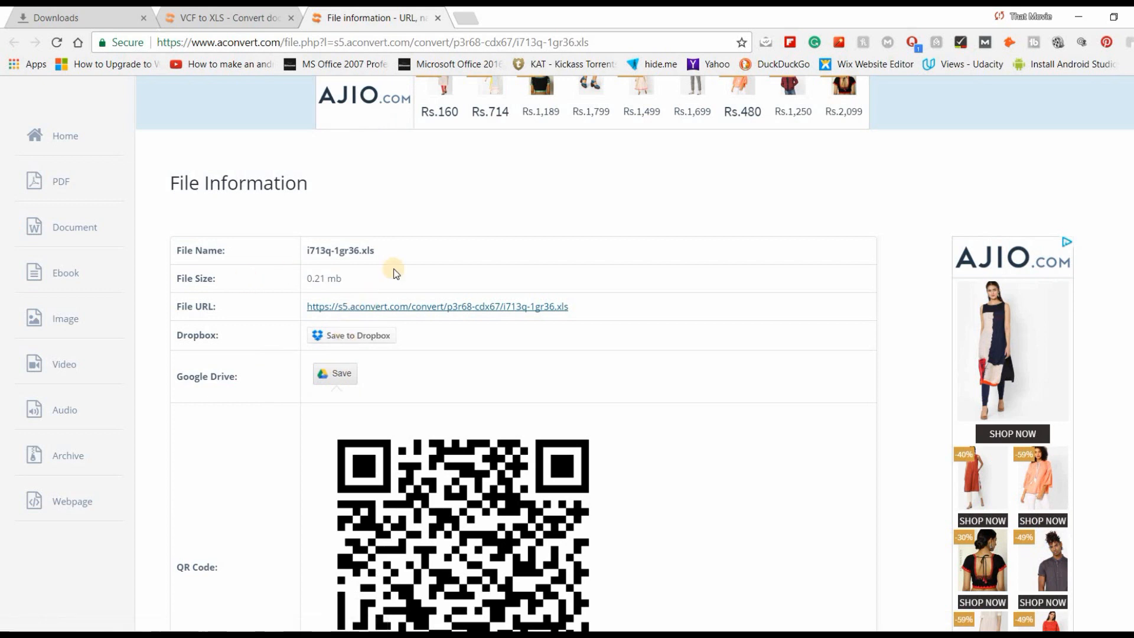
pyautogui.moveTo(351, 323)
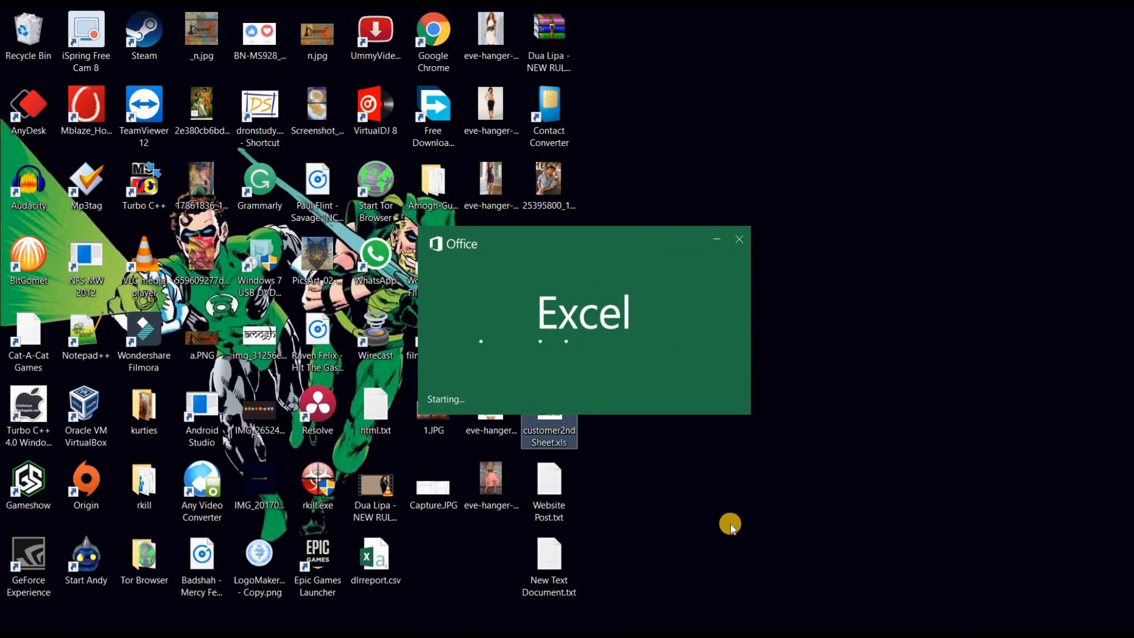
pyautogui.moveTo(667, 429)
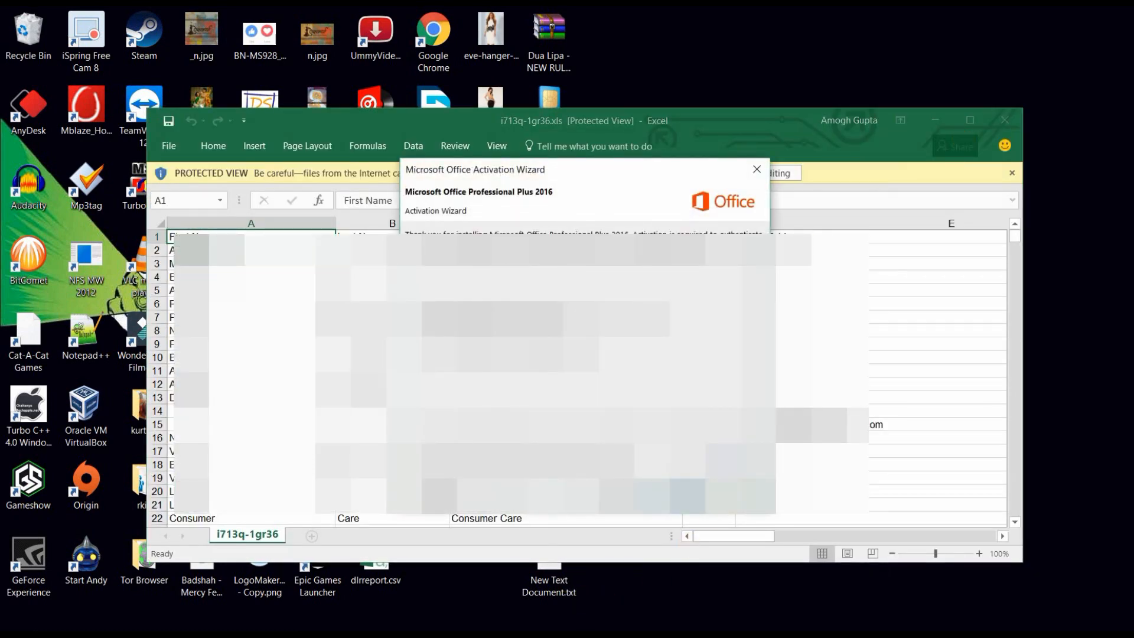
# Dismiss the Office Activation Wizard and enlarge Excel to view the contact columns.
pyautogui.click(754, 169)
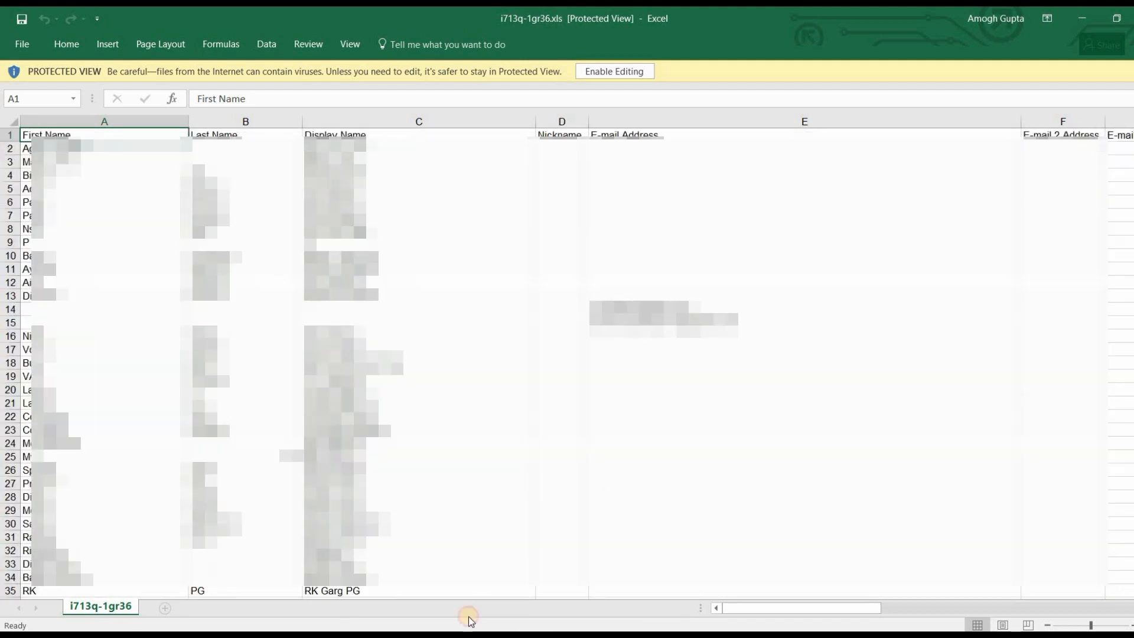
pyautogui.moveTo(469, 607); pyautogui.dragTo(817, 607)
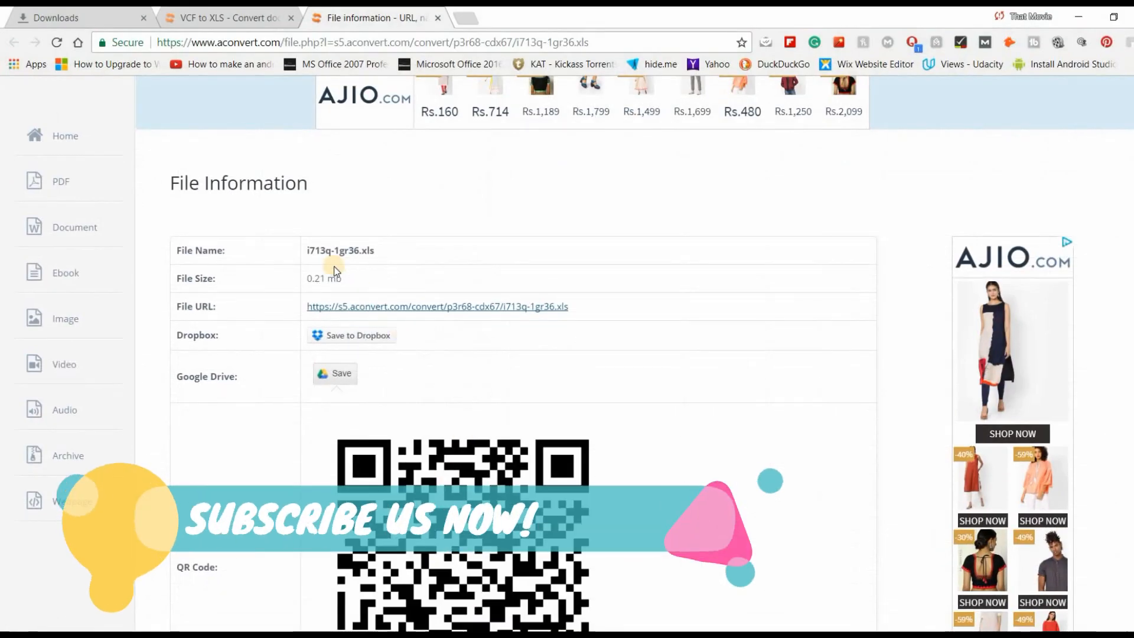
pyautogui.moveTo(382, 238)
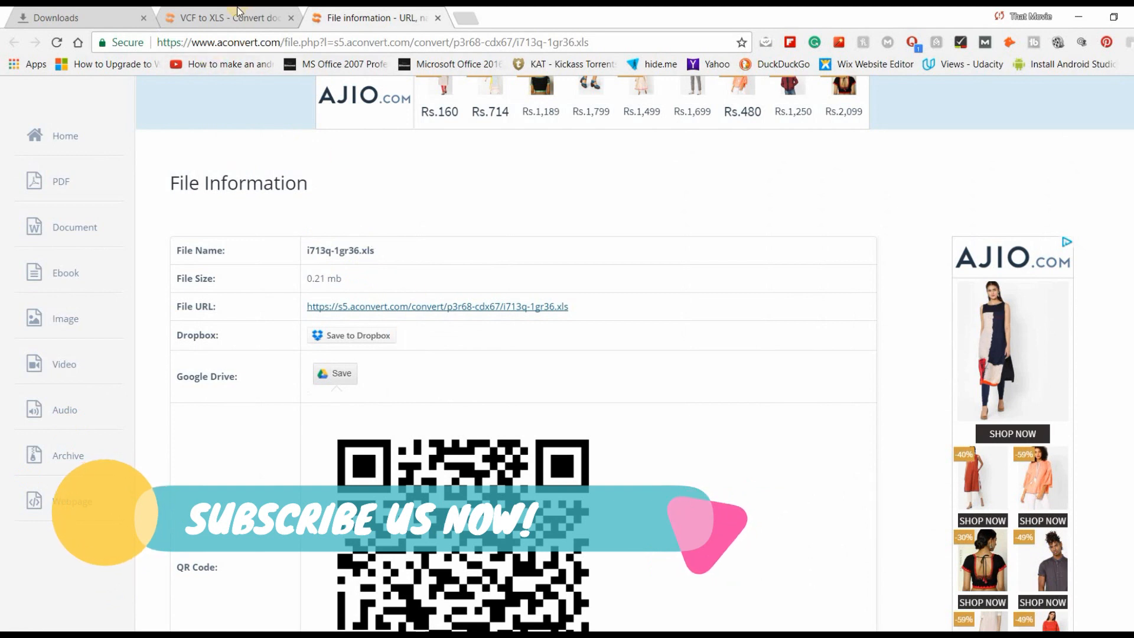
# Return to the VCF to XLS tab listing i713q-1gr36.xls converted from contacts.vcf.
pyautogui.click(225, 18)
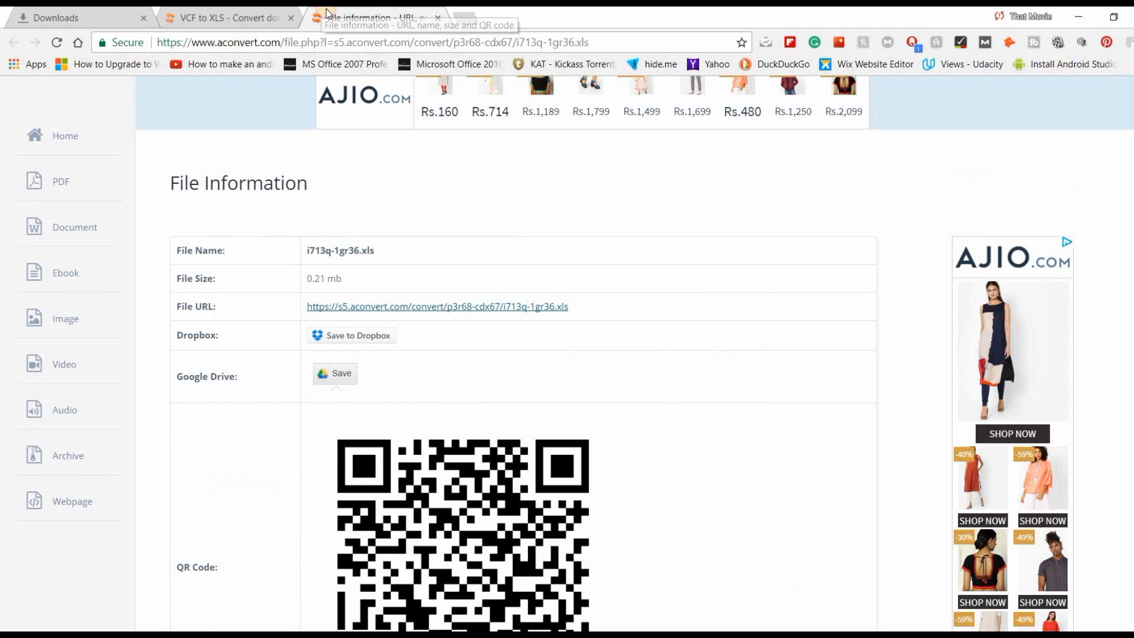
pyautogui.click(228, 18)
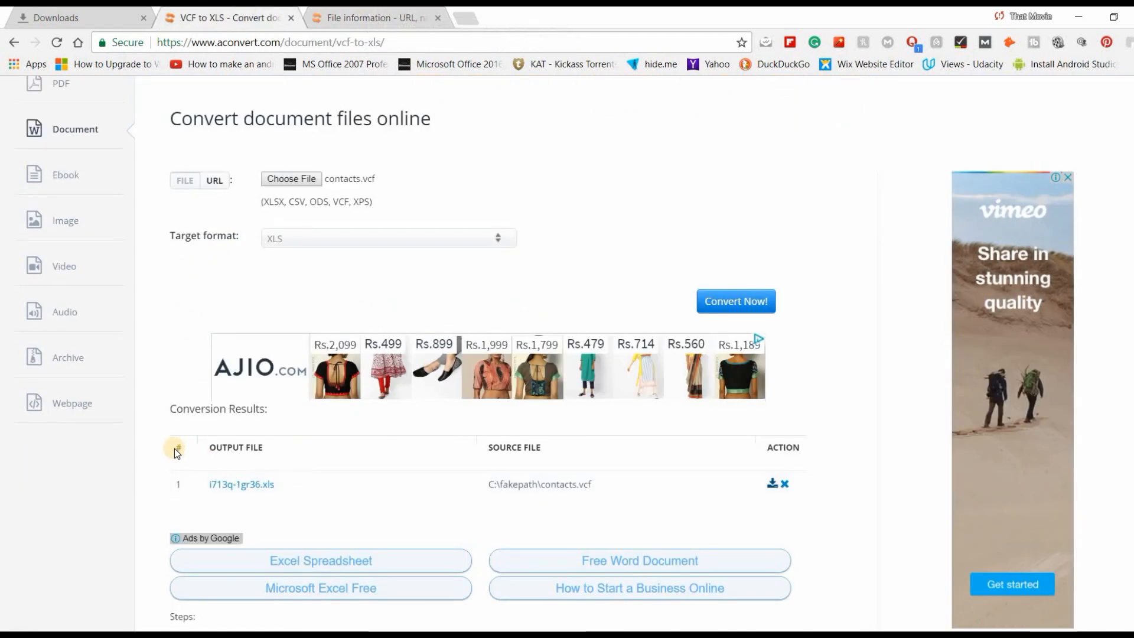
pyautogui.moveTo(164, 430)
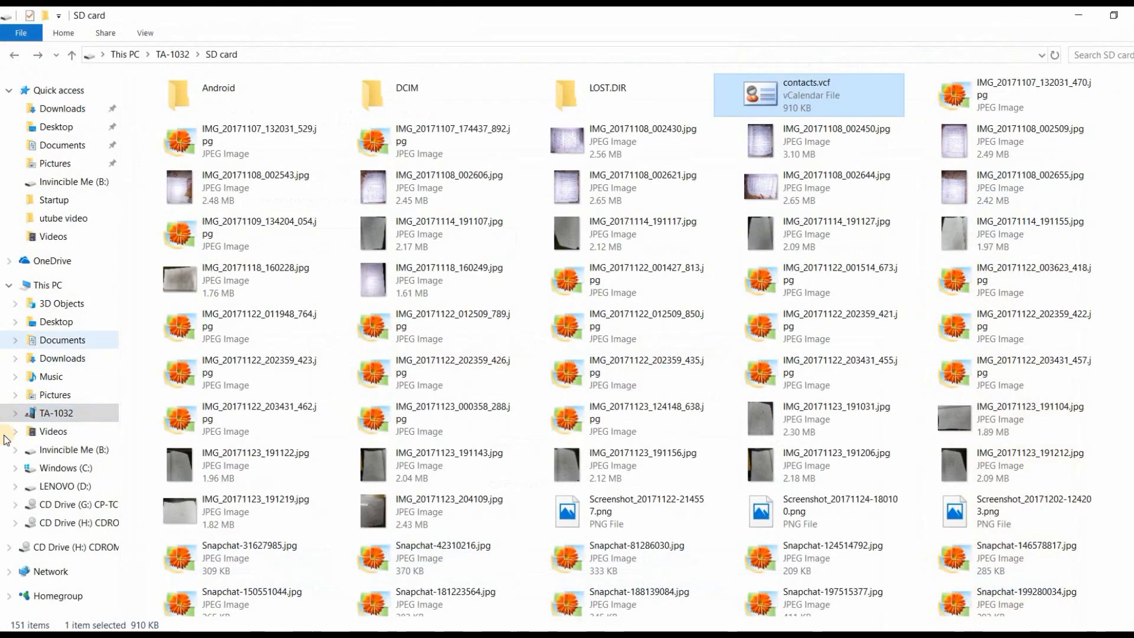
pyautogui.click(47, 285)
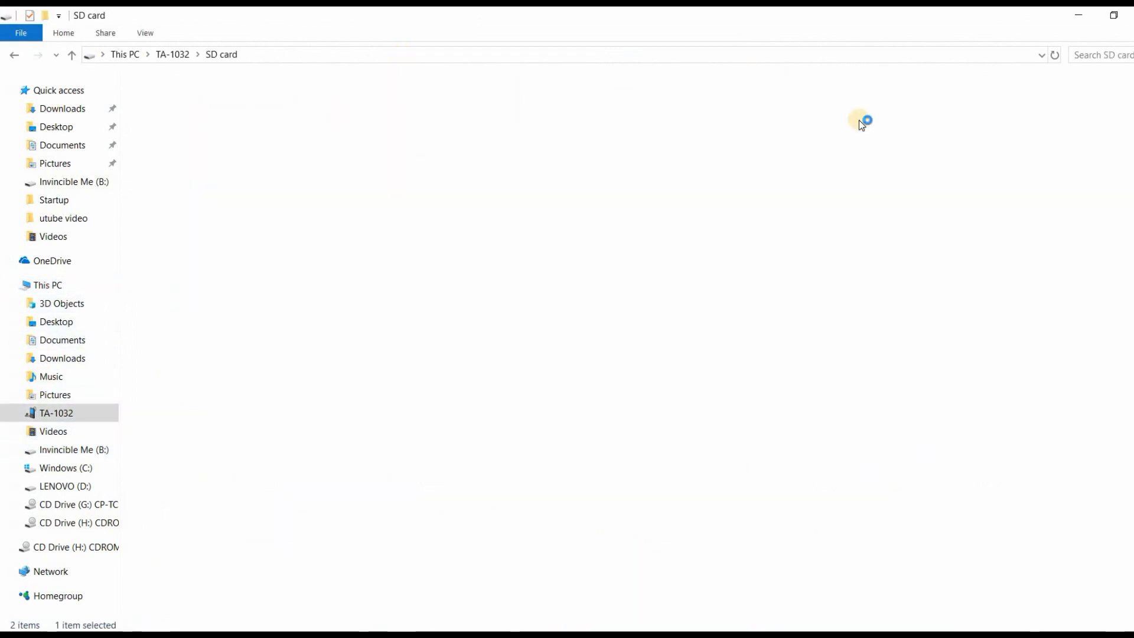
pyautogui.rightClick(809, 94)
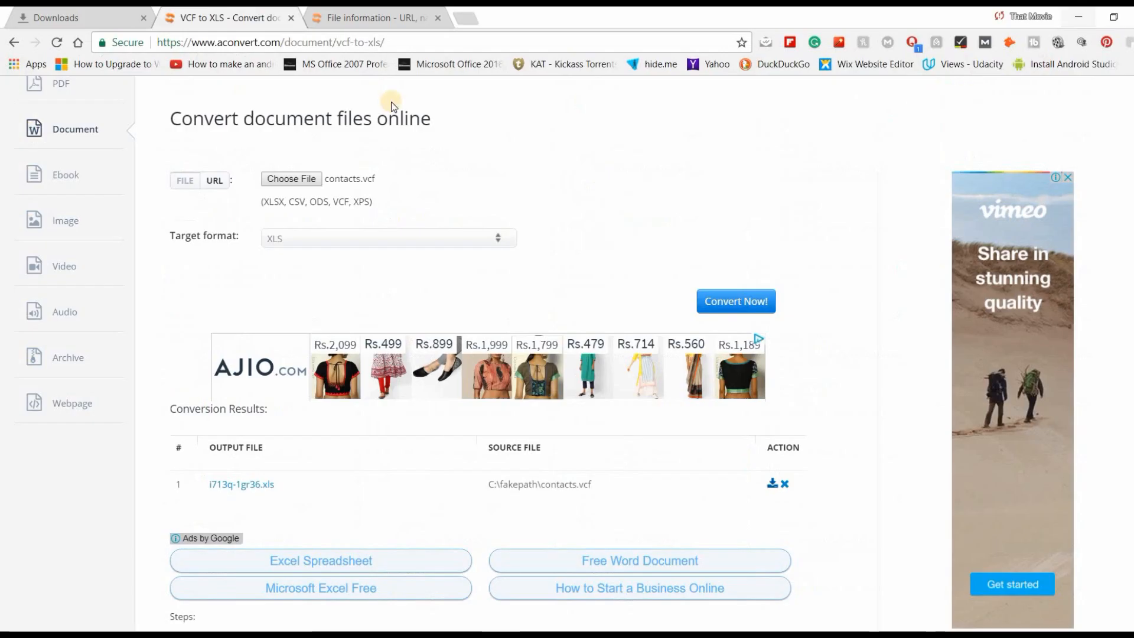
pyautogui.moveTo(232, 177)
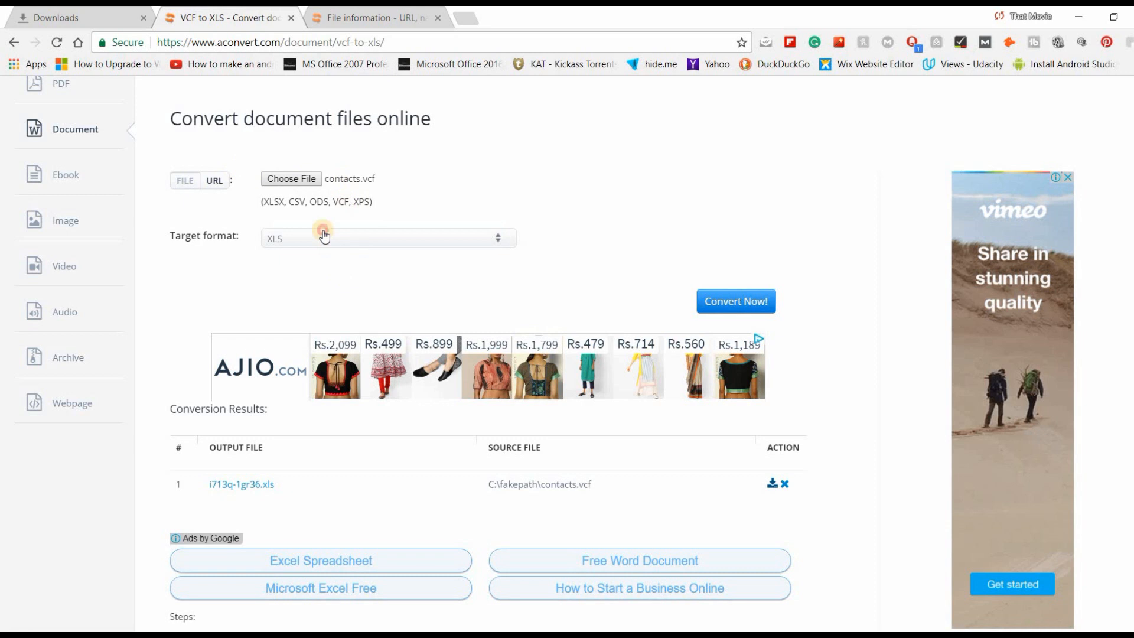
pyautogui.click(387, 237)
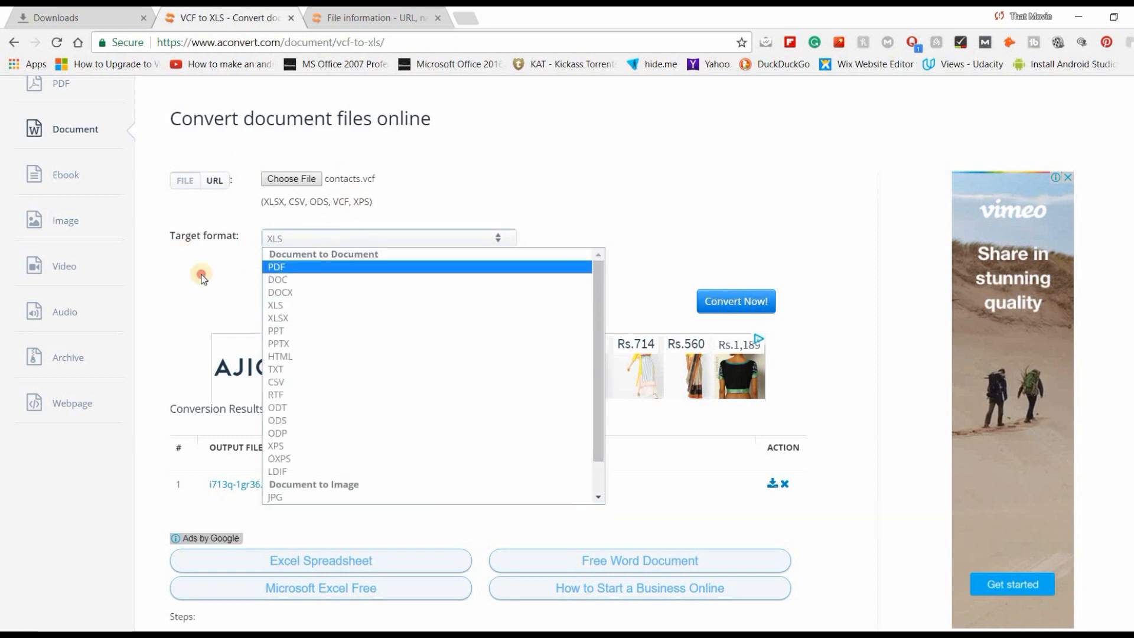
pyautogui.click(335, 461)
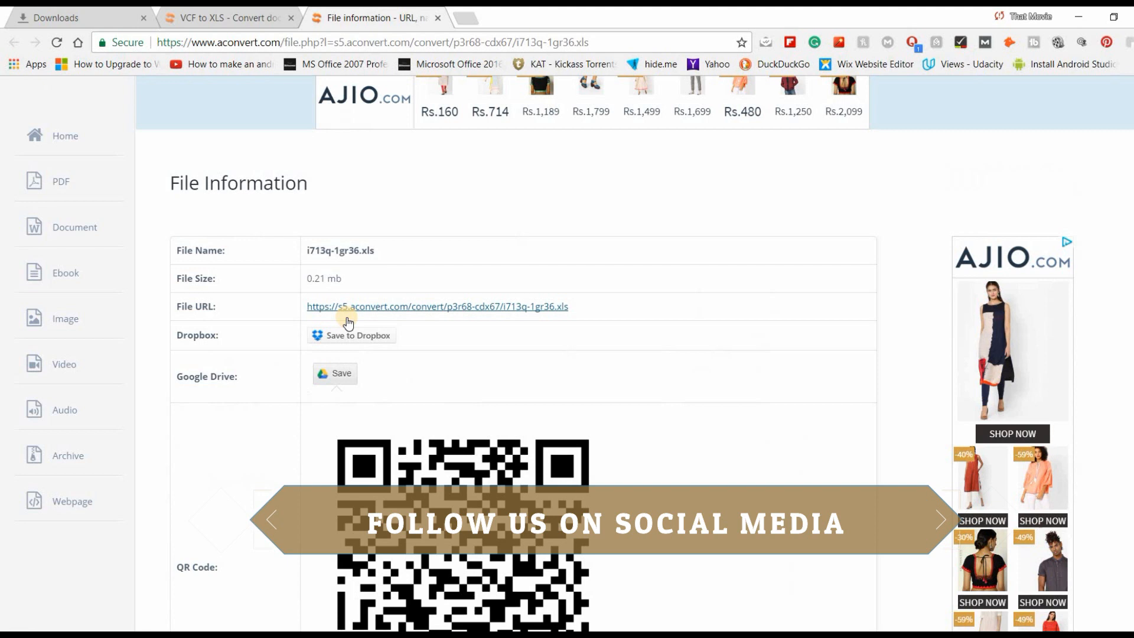
pyautogui.moveTo(354, 18)
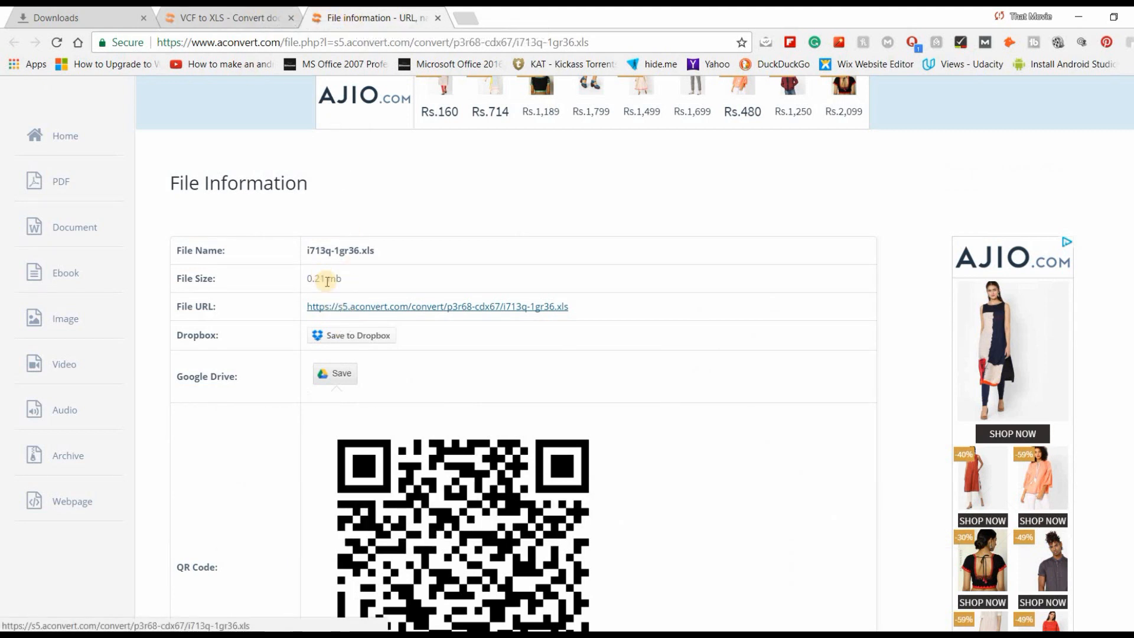
pyautogui.moveTo(381, 543)
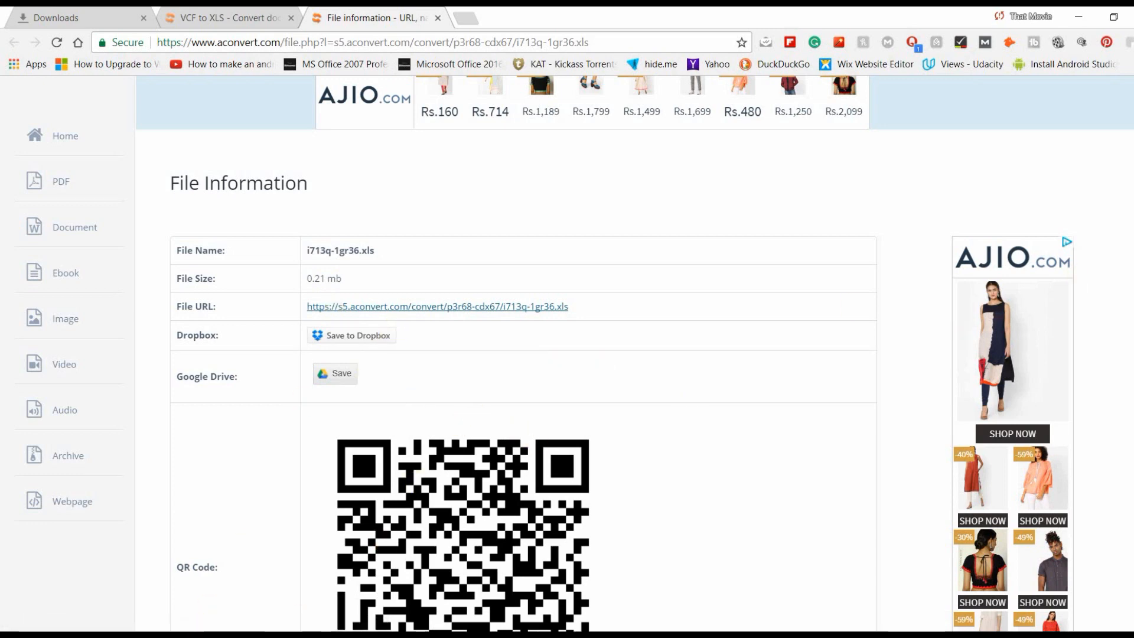
# Scroll down the File Information page for i713q-1gr36.xls.
pyautogui.scroll(-3)
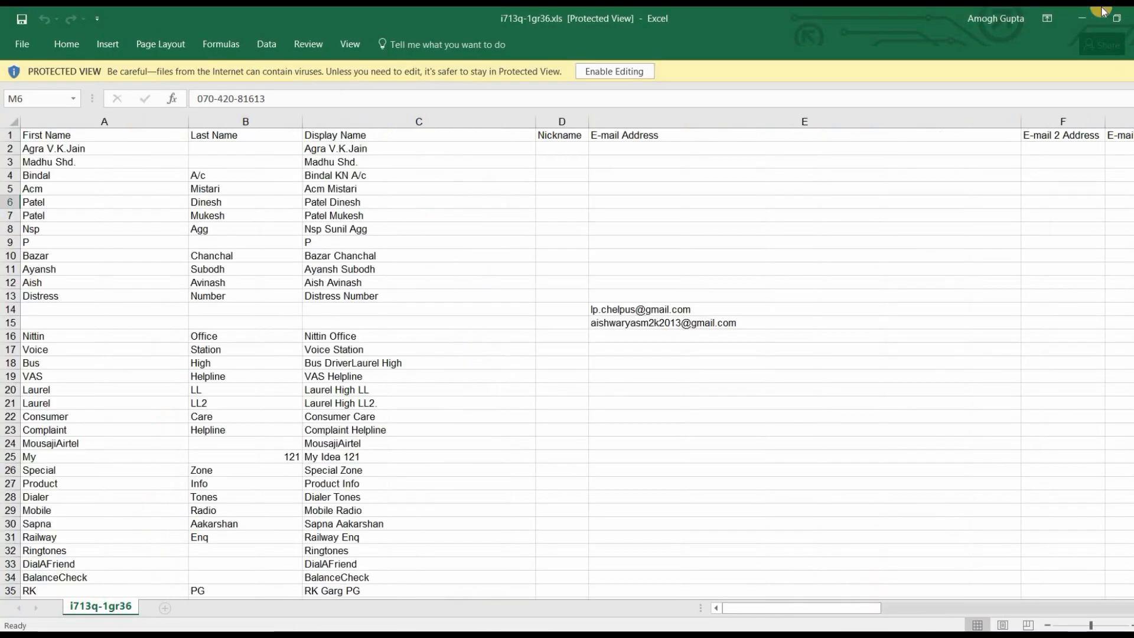
# Minimize the Excel window after reviewing the converted contact list.
pyautogui.click(1083, 18)
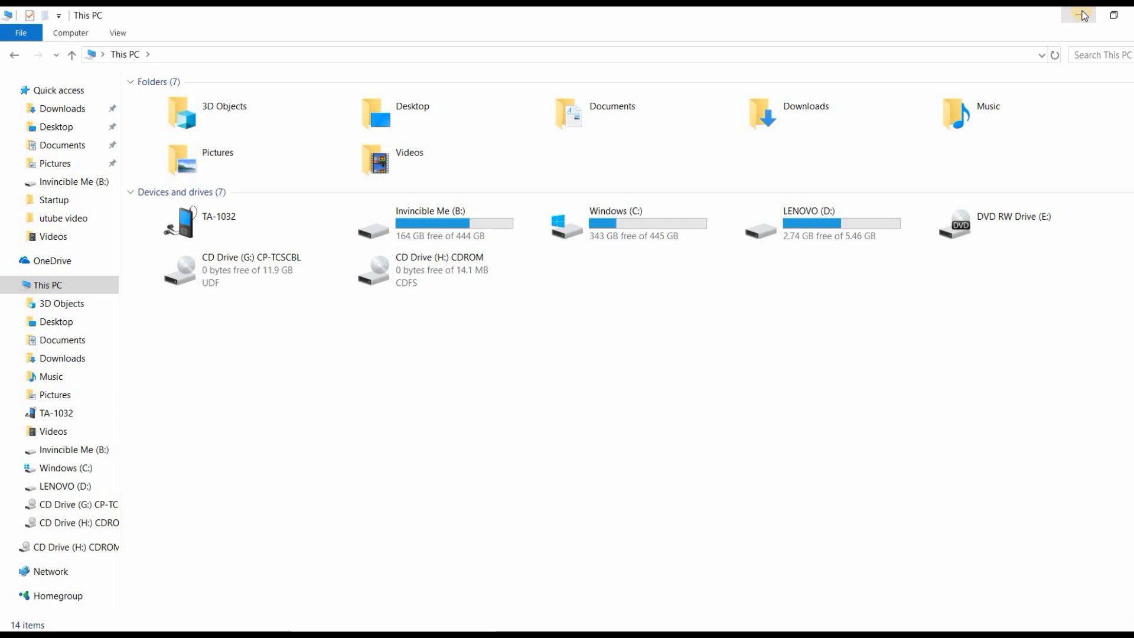
# Minimize the This PC File Explorer window.
pyautogui.click(1079, 14)
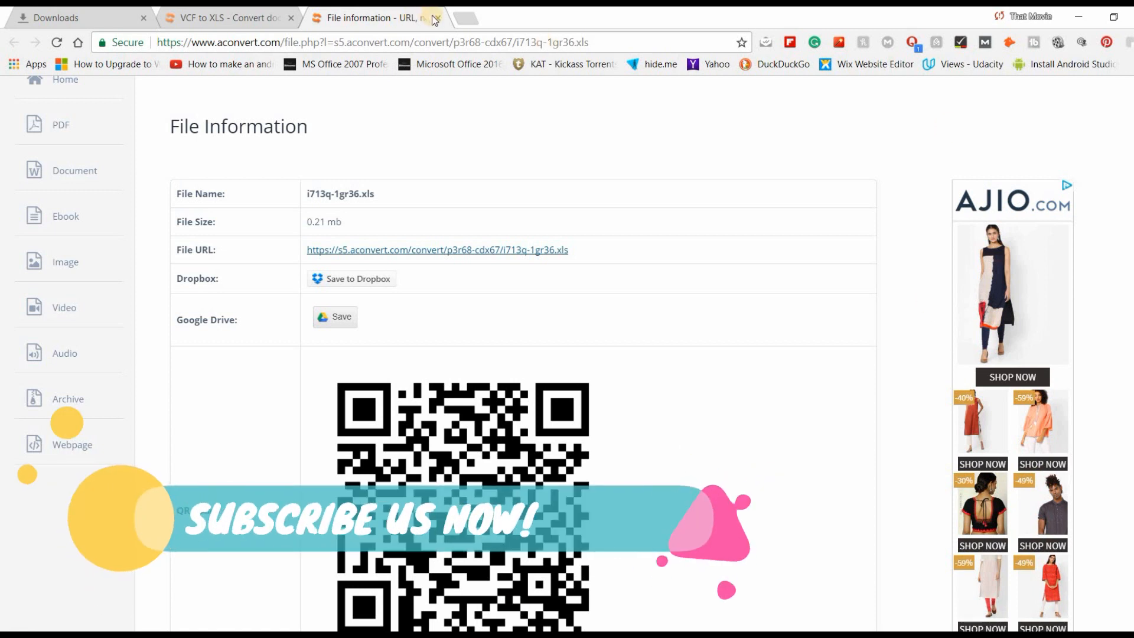
# Close the File Information browser tab for i713q-1gr36.xls.
pyautogui.click(436, 18)
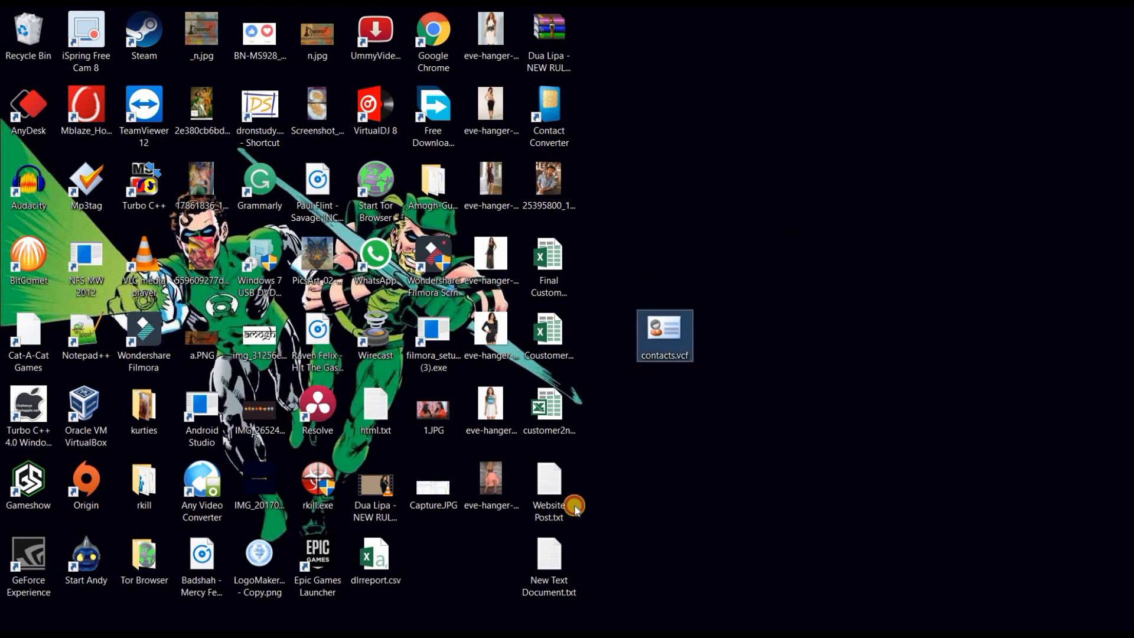
# Move the contacts.vcf desktop icon beside New Text Document.txt.
pyautogui.moveTo(663, 334); pyautogui.dragTo(490, 560)
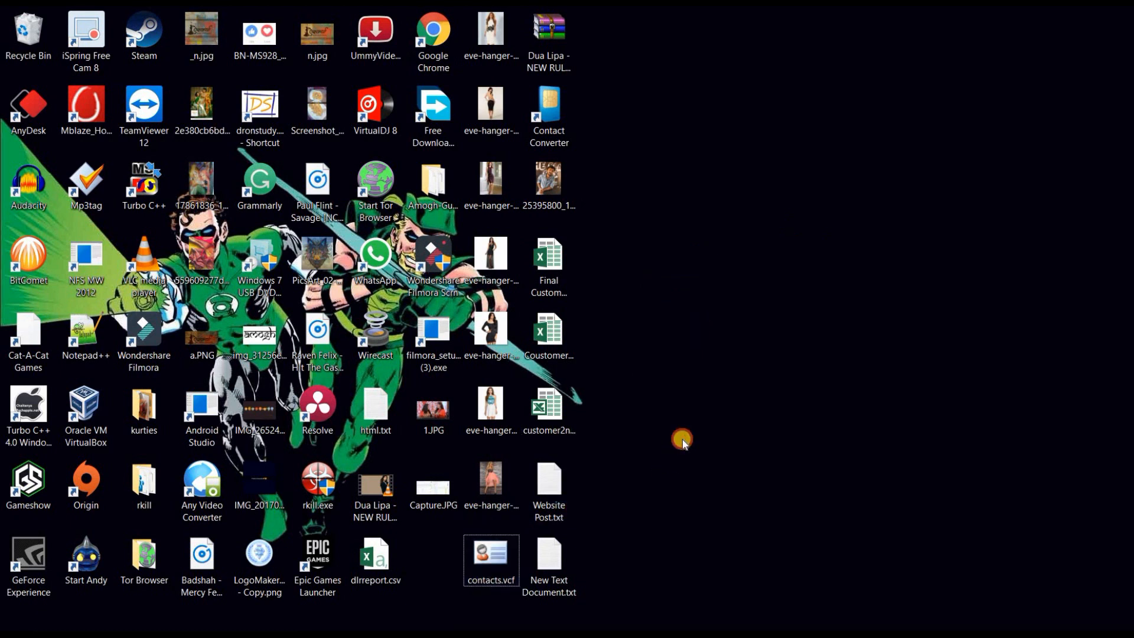
pyautogui.moveTo(680, 433)
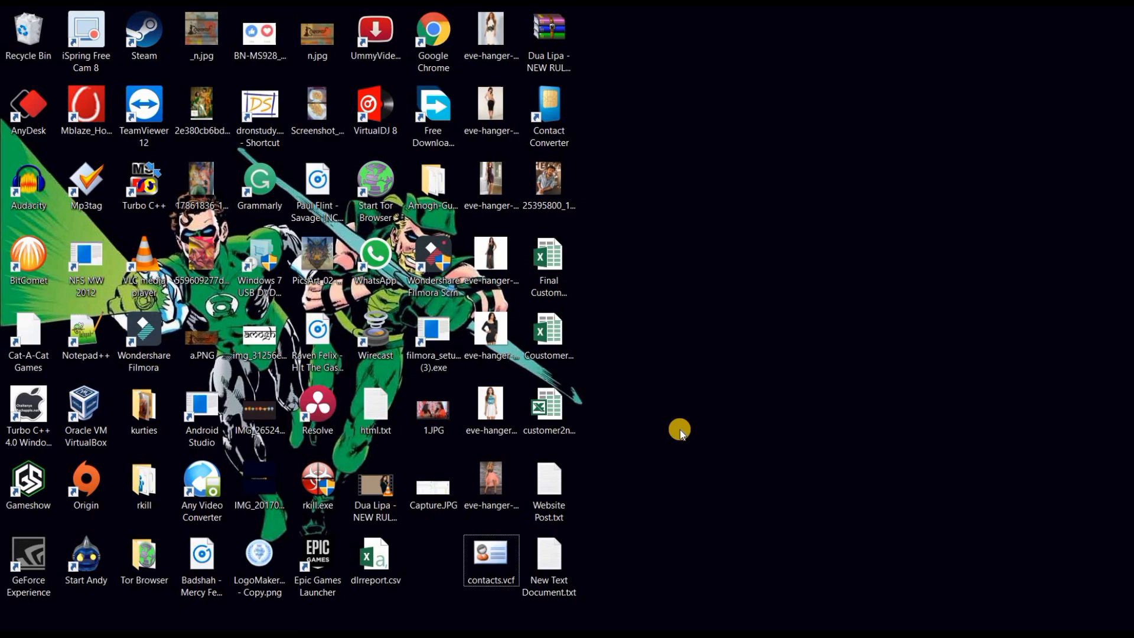